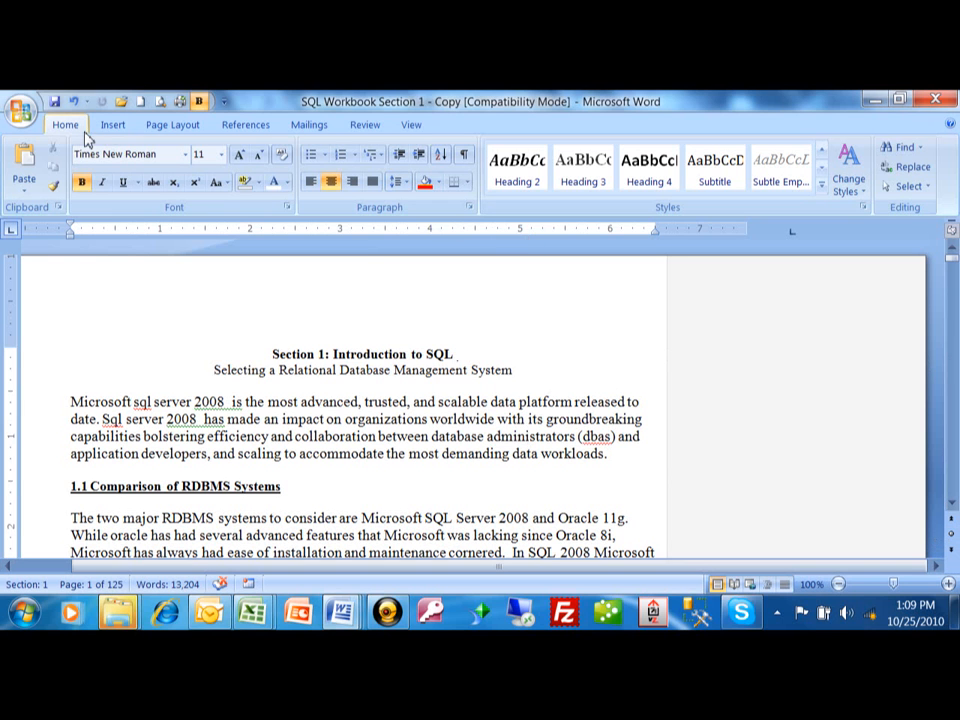
# Bring up the Find and Replace dialog from the Home ribbon's Find command
pyautogui.click(456, 352)
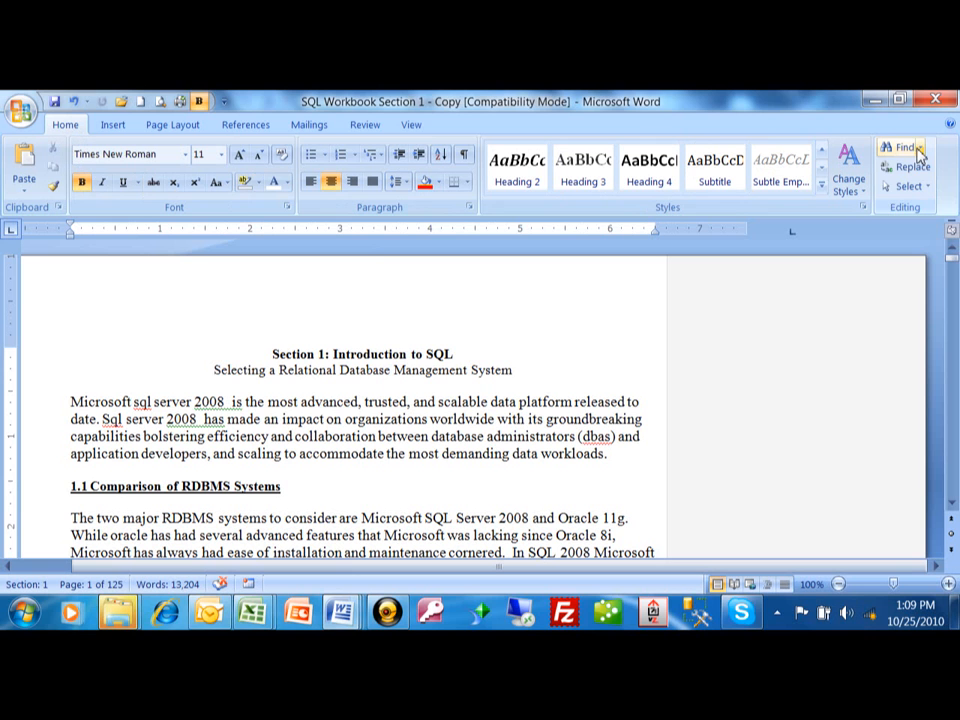
pyautogui.click(918, 148)
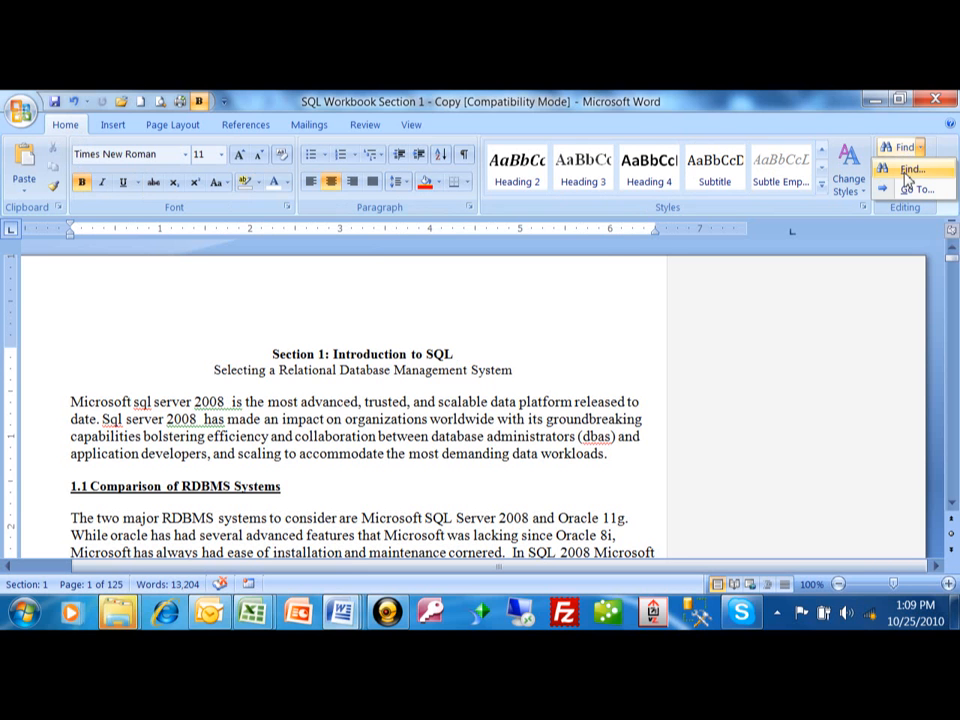
pyautogui.click(908, 168)
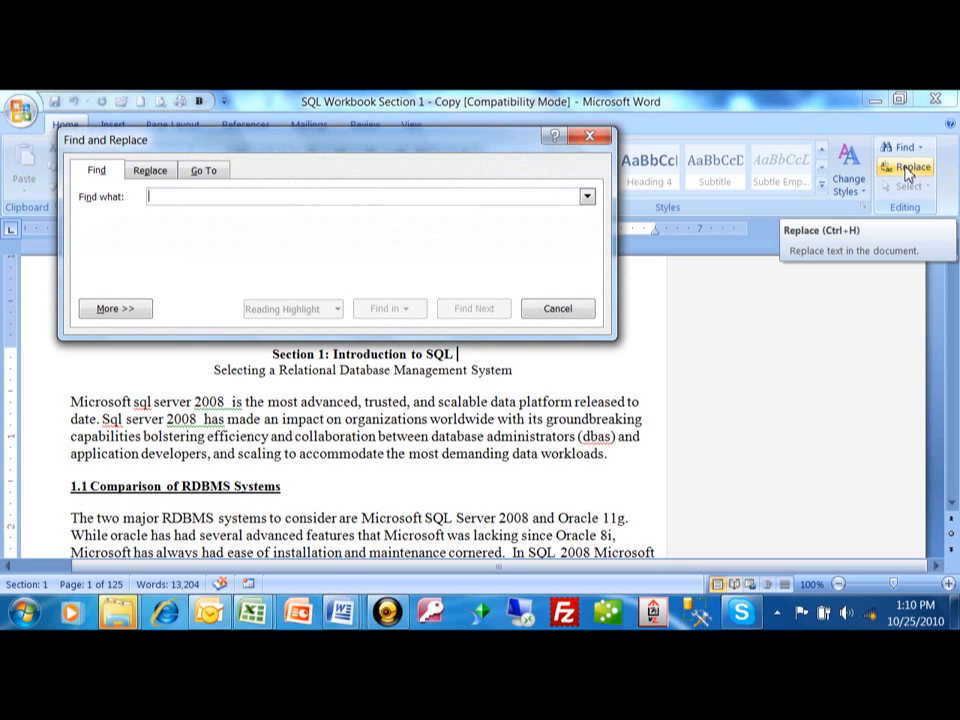
# Enter 'server' as the search term and expand the More search options
pyautogui.write('s')
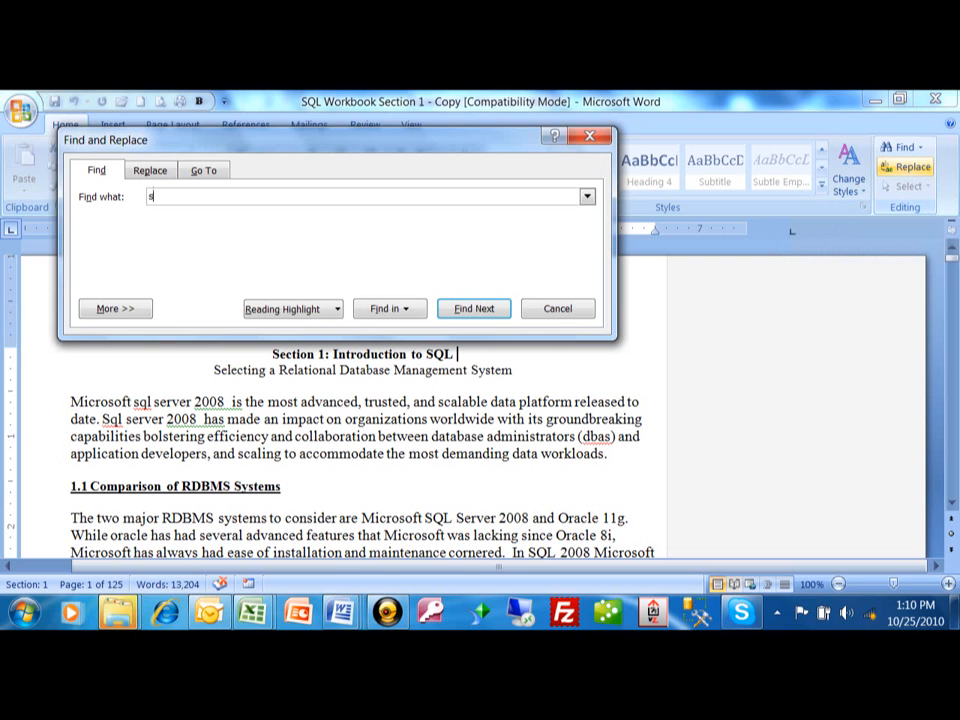
pyautogui.write('erver')
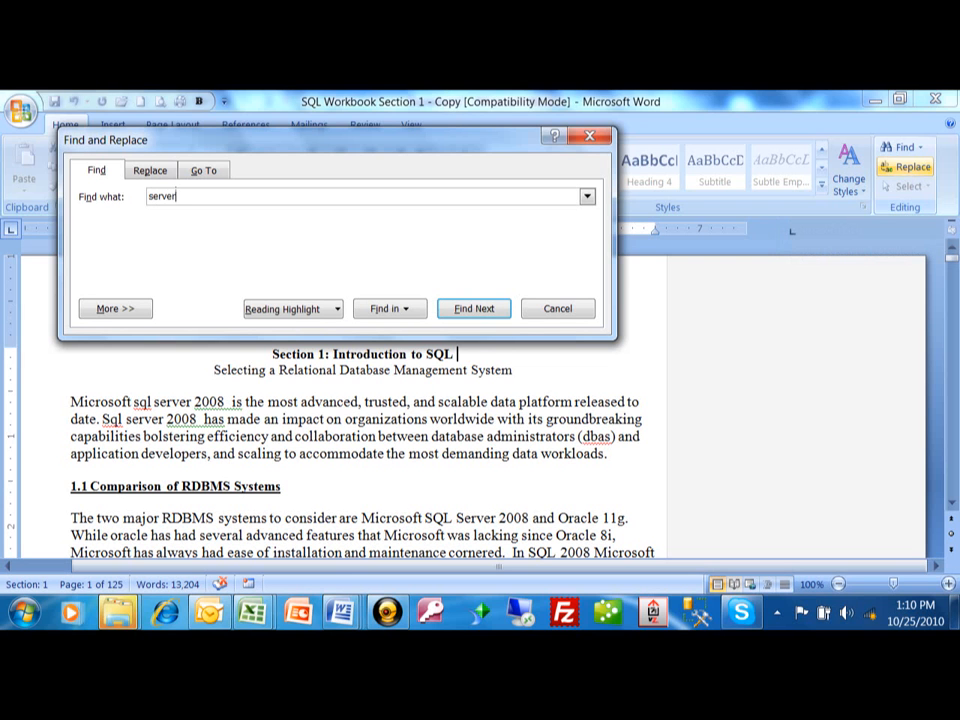
pyautogui.moveTo(164, 308)
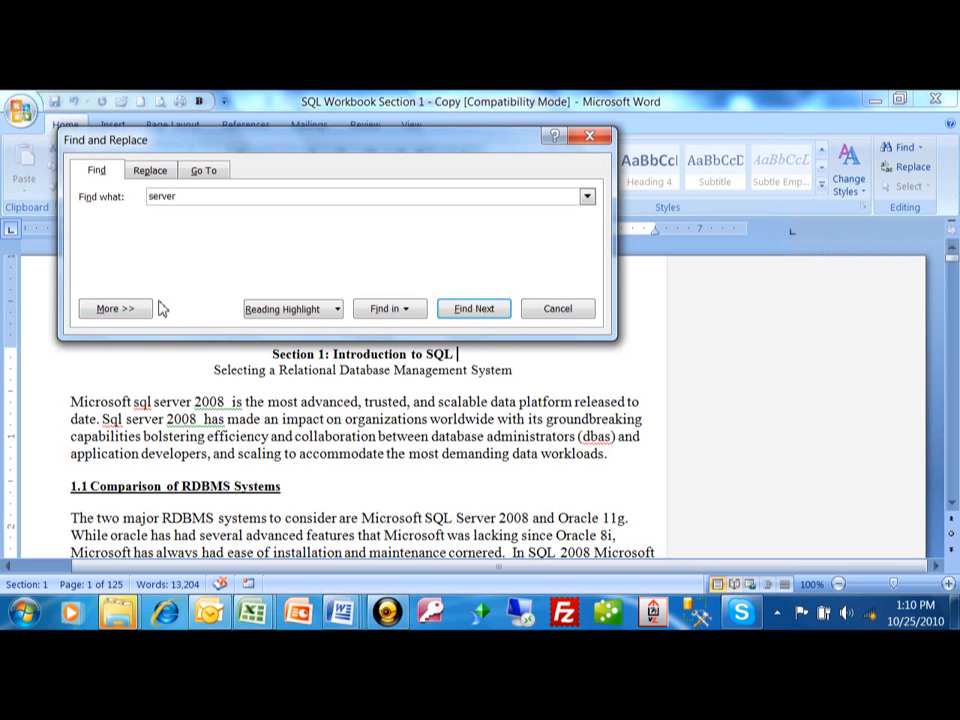
pyautogui.click(114, 308)
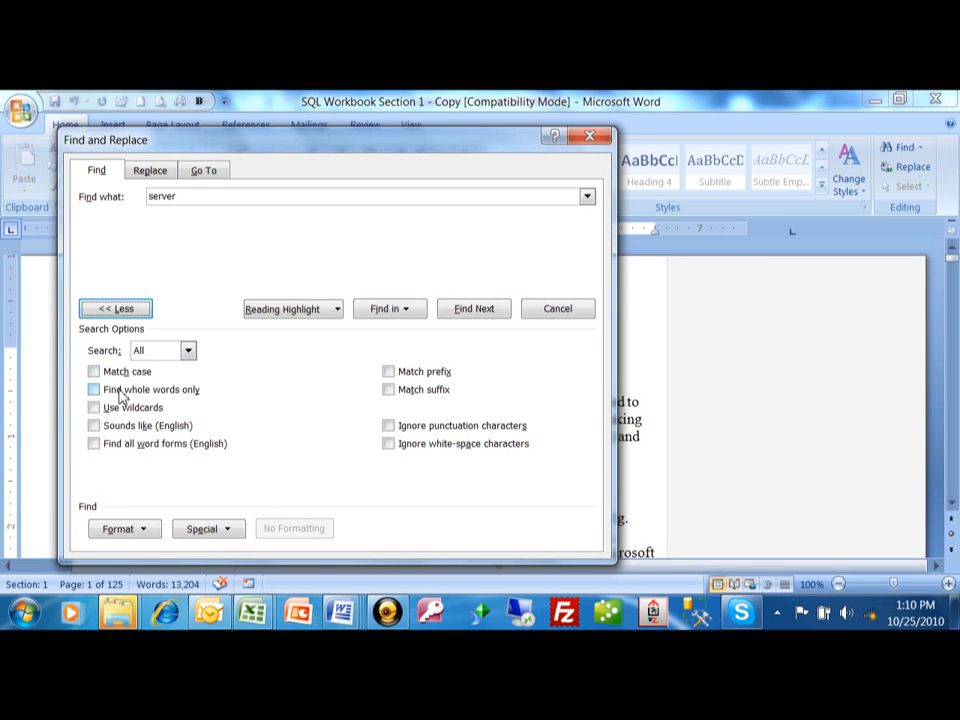
pyautogui.moveTo(358, 252)
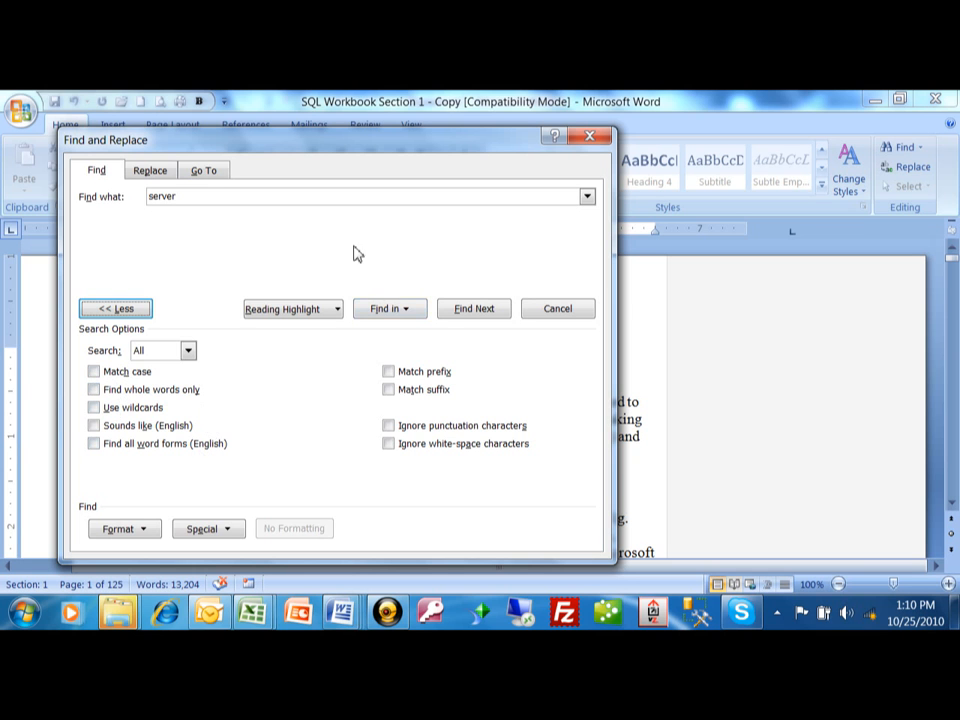
pyautogui.moveTo(444, 268)
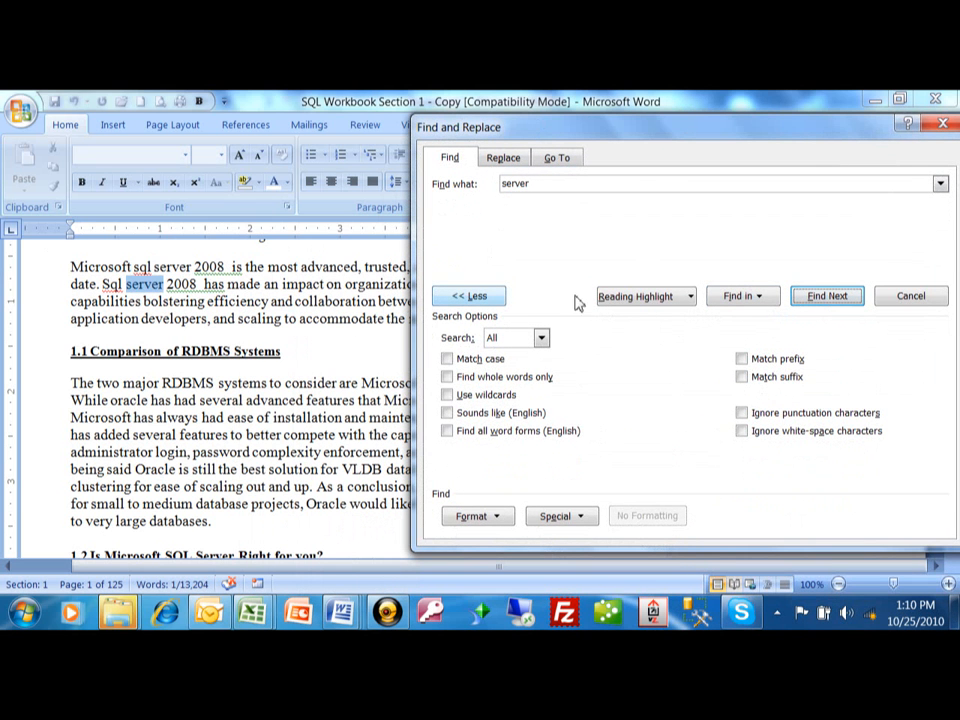
# Locate the next 'server' match, move the dialog aside and collapse the options
pyautogui.click(826, 296)
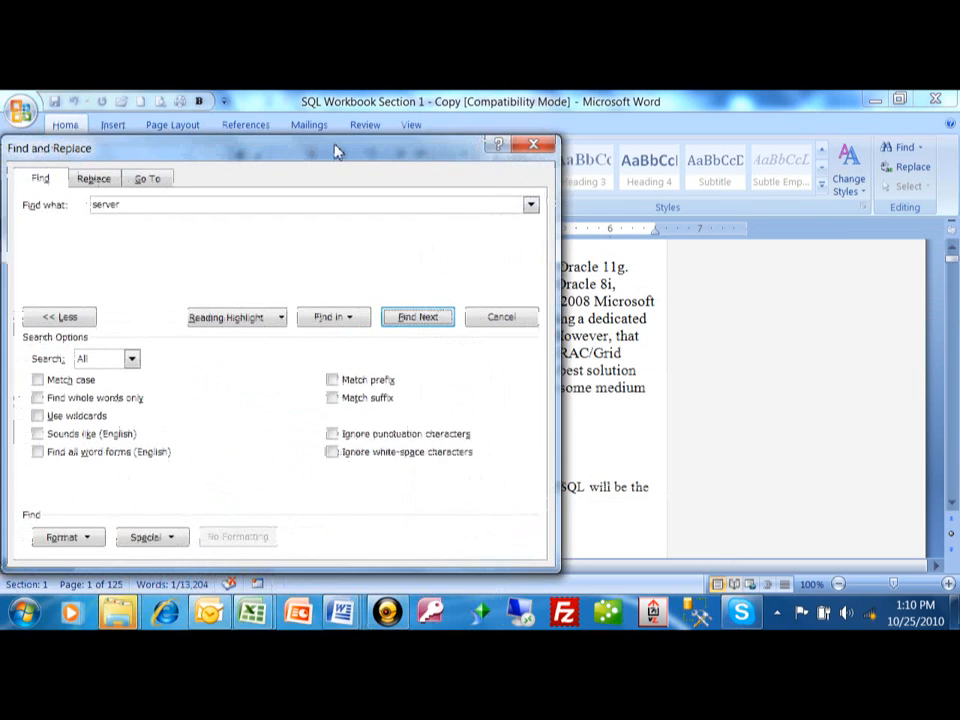
pyautogui.moveTo(336, 148); pyautogui.dragTo(404, 184)
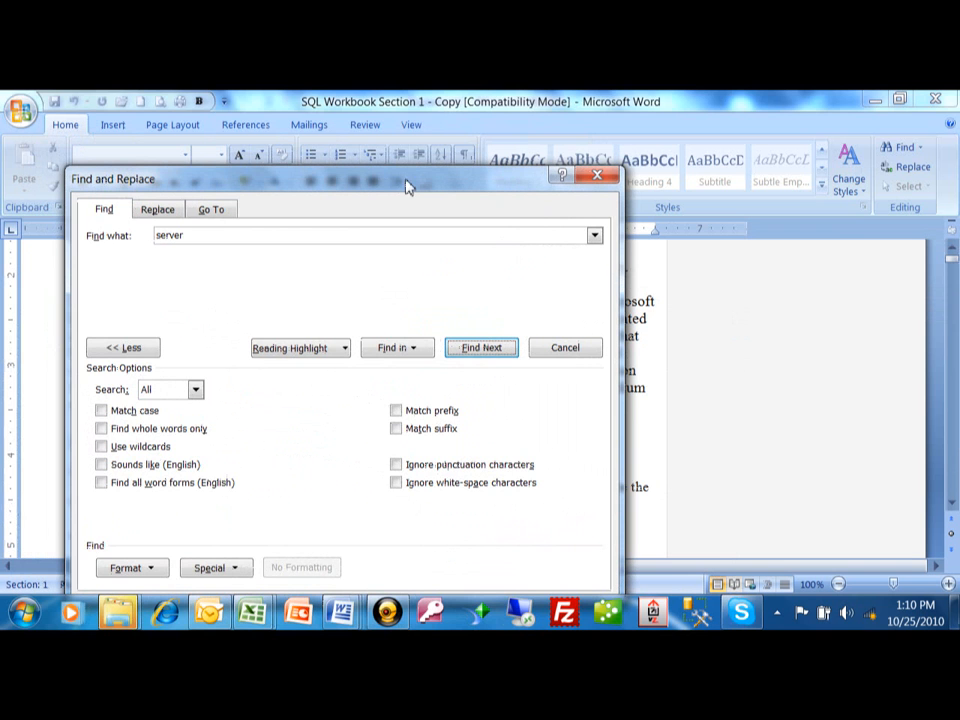
pyautogui.click(122, 348)
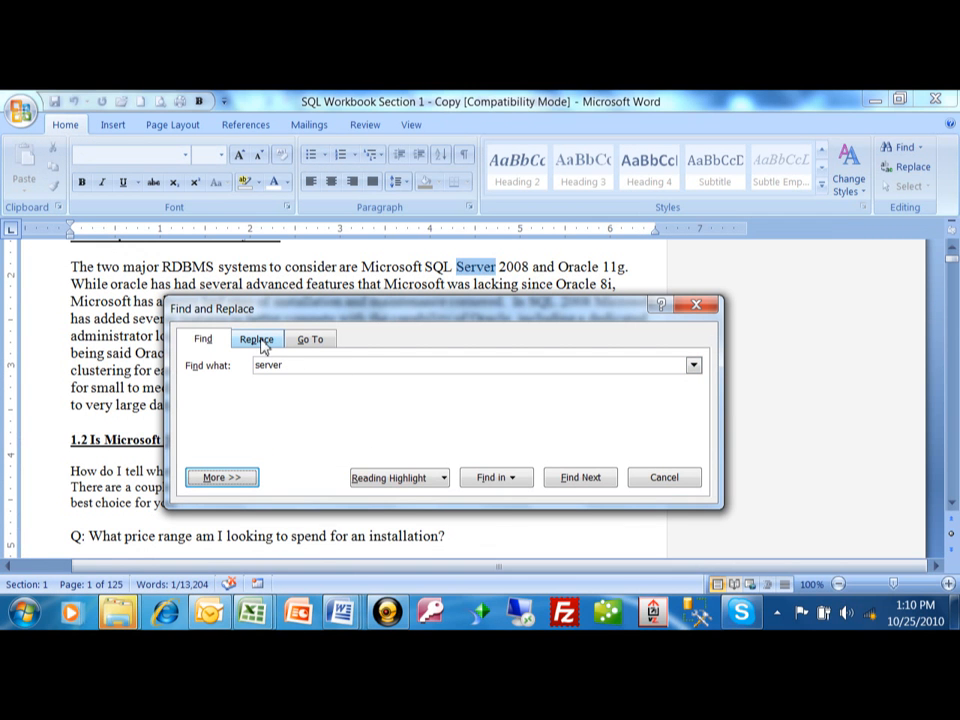
# Switch to Replace with 'SQL Server' as Find what and 'MYSQL' as Replace with
pyautogui.click(256, 338)
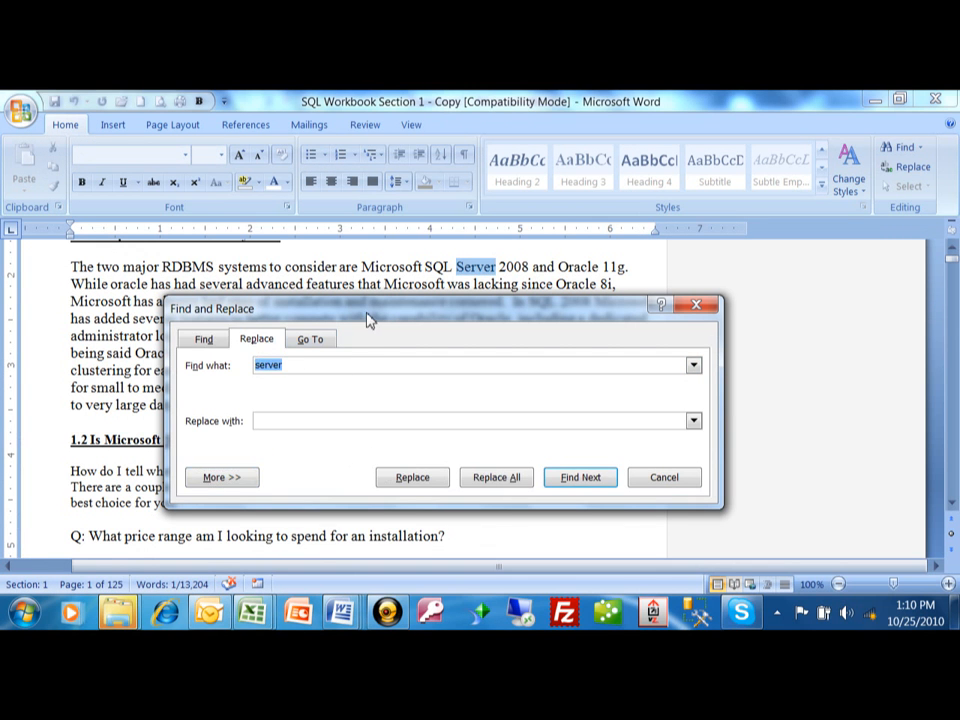
pyautogui.moveTo(368, 308); pyautogui.dragTo(348, 418)
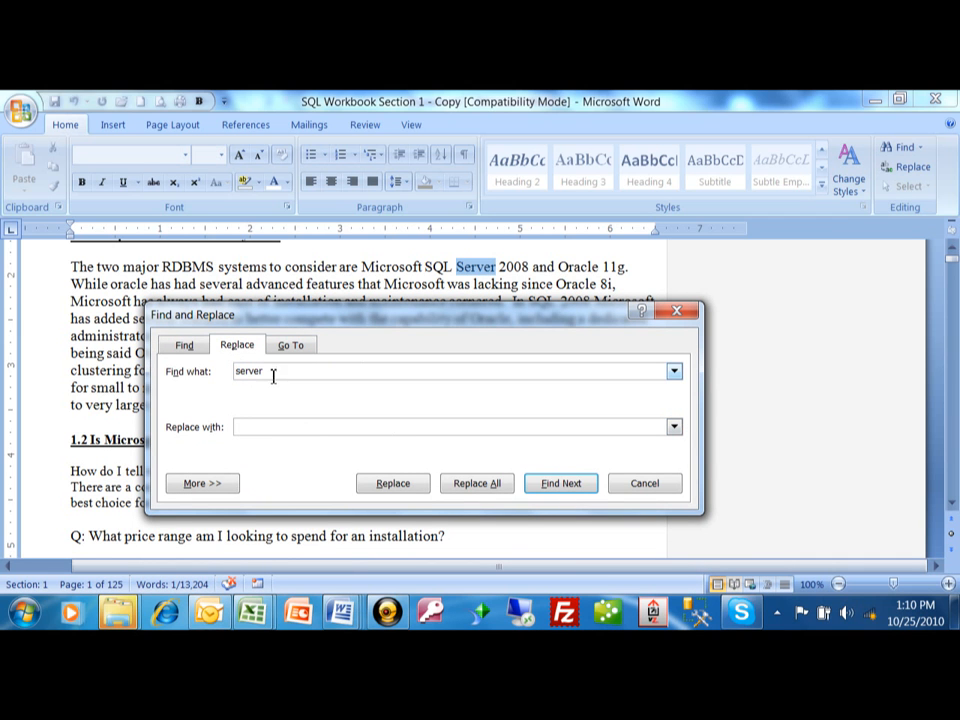
pyautogui.write('s')
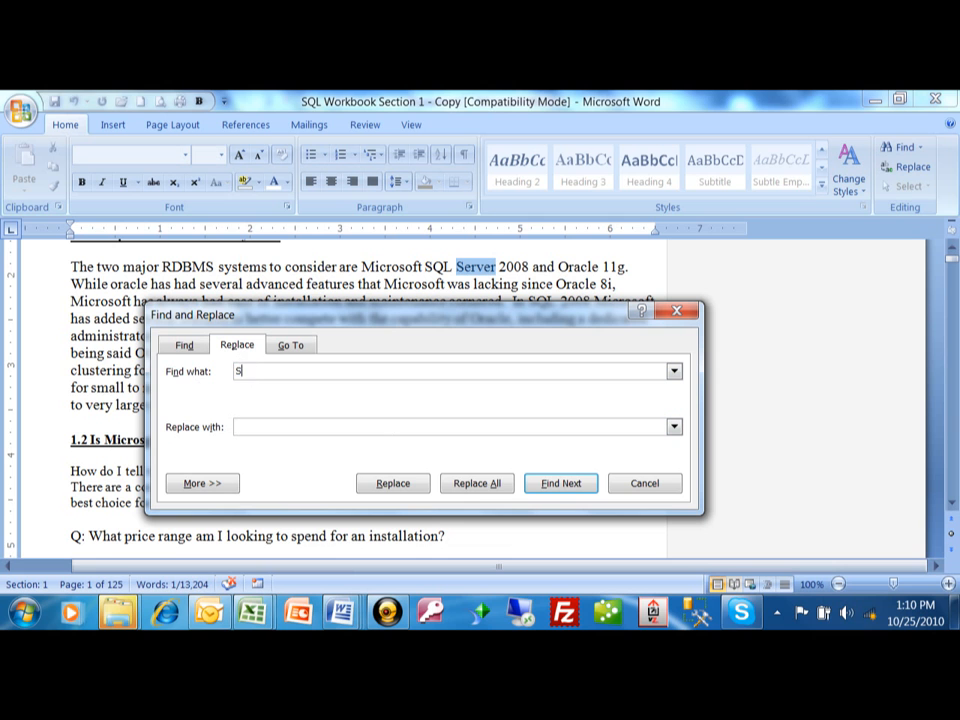
pyautogui.write('QL Server')
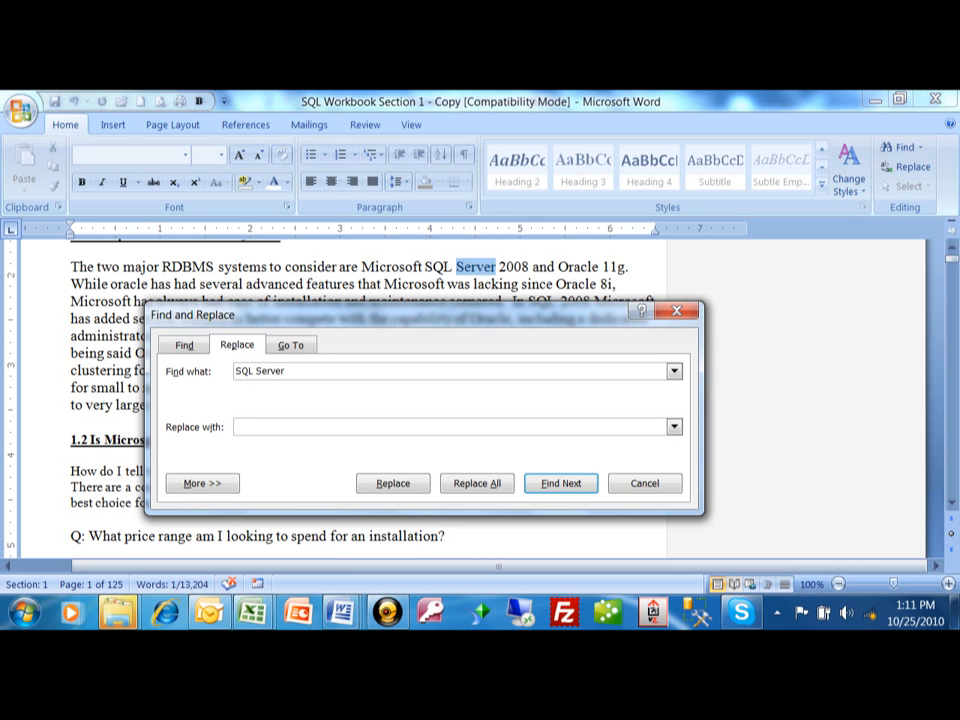
pyautogui.write('MY')
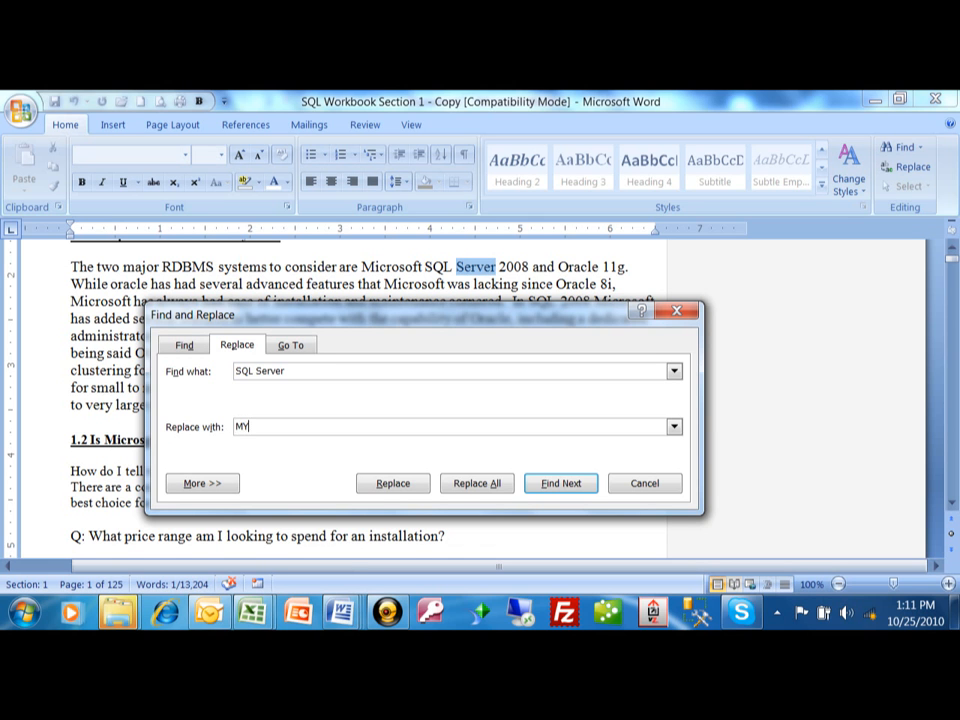
pyautogui.write('q')
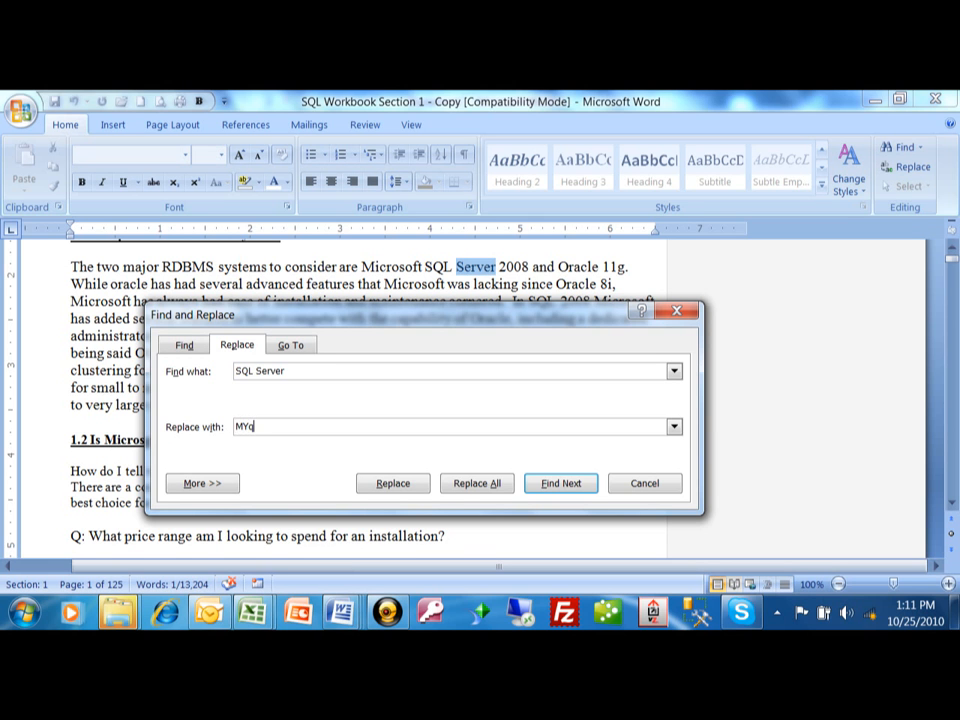
pyautogui.write('SQL')
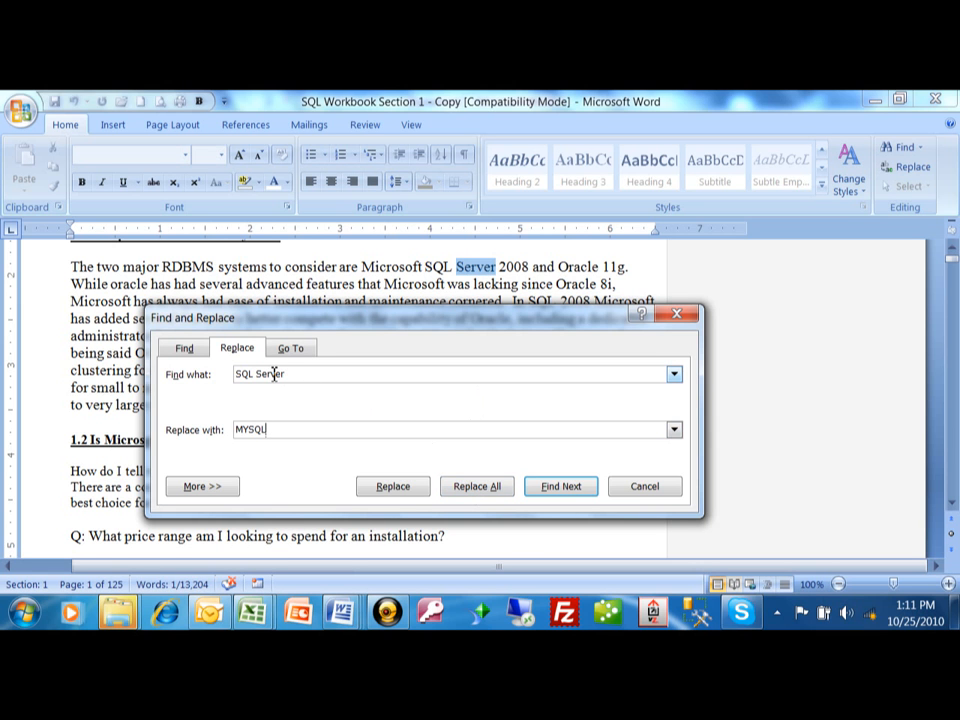
pyautogui.moveTo(260, 444)
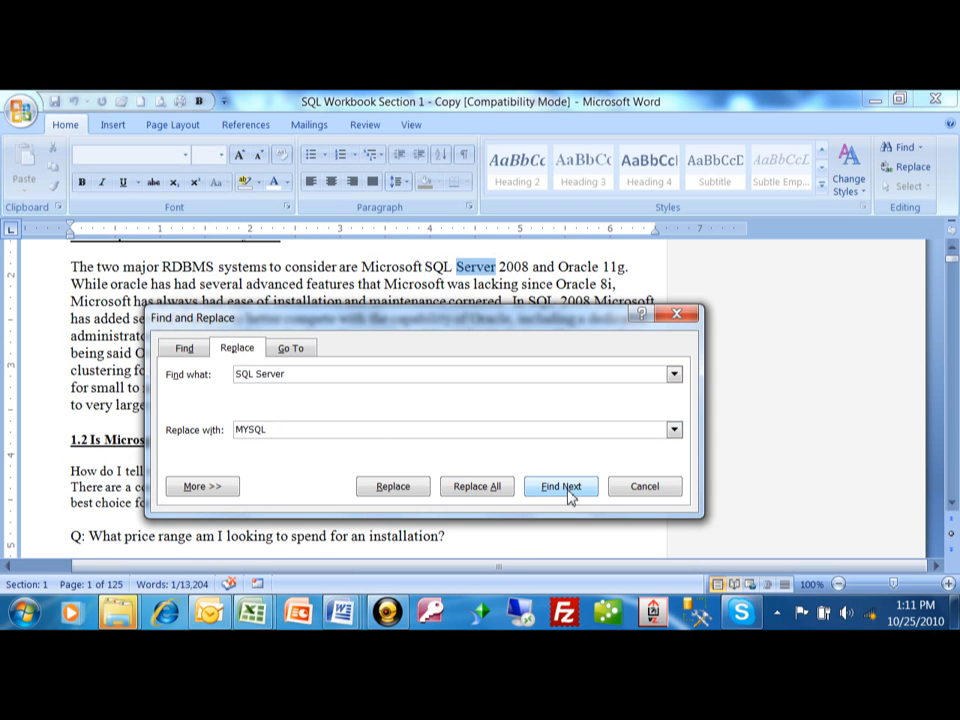
pyautogui.moveTo(552, 498)
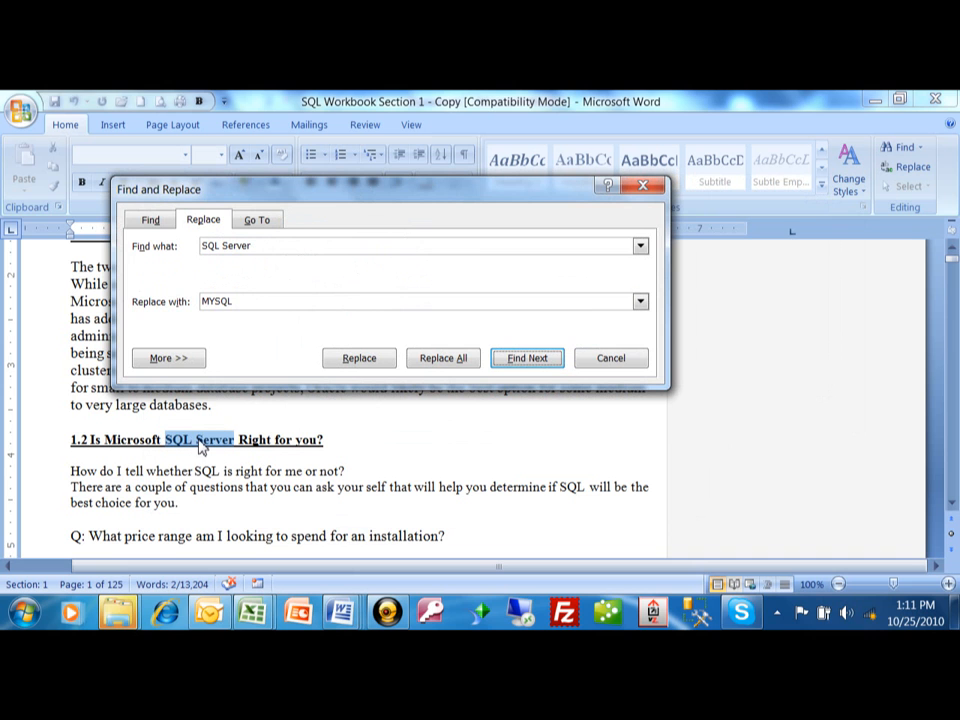
pyautogui.moveTo(304, 398)
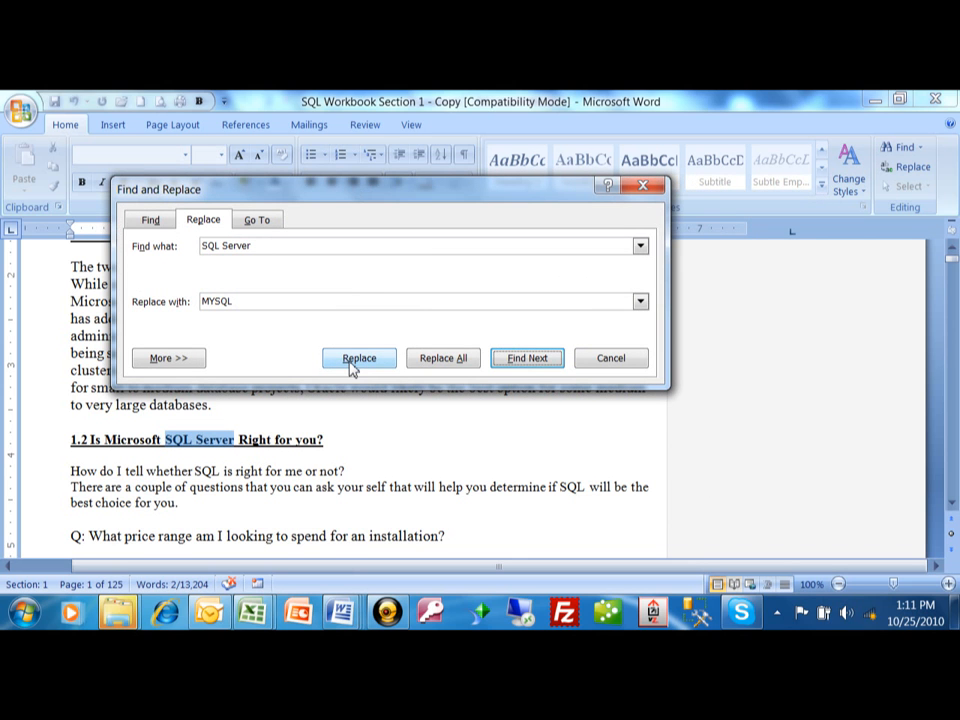
pyautogui.moveTo(444, 358)
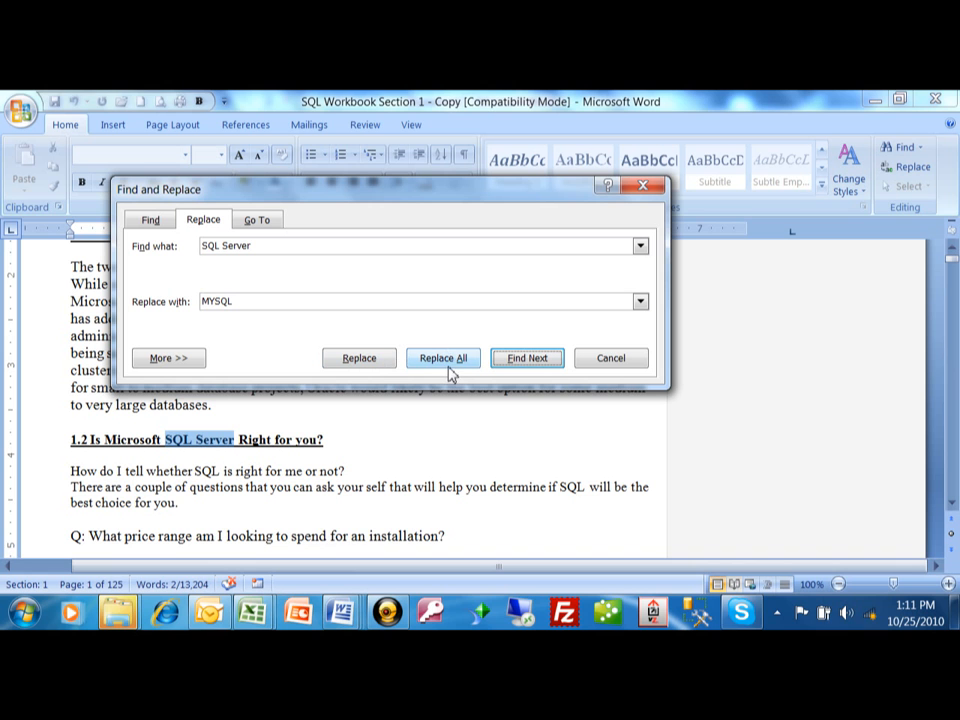
pyautogui.moveTo(528, 358)
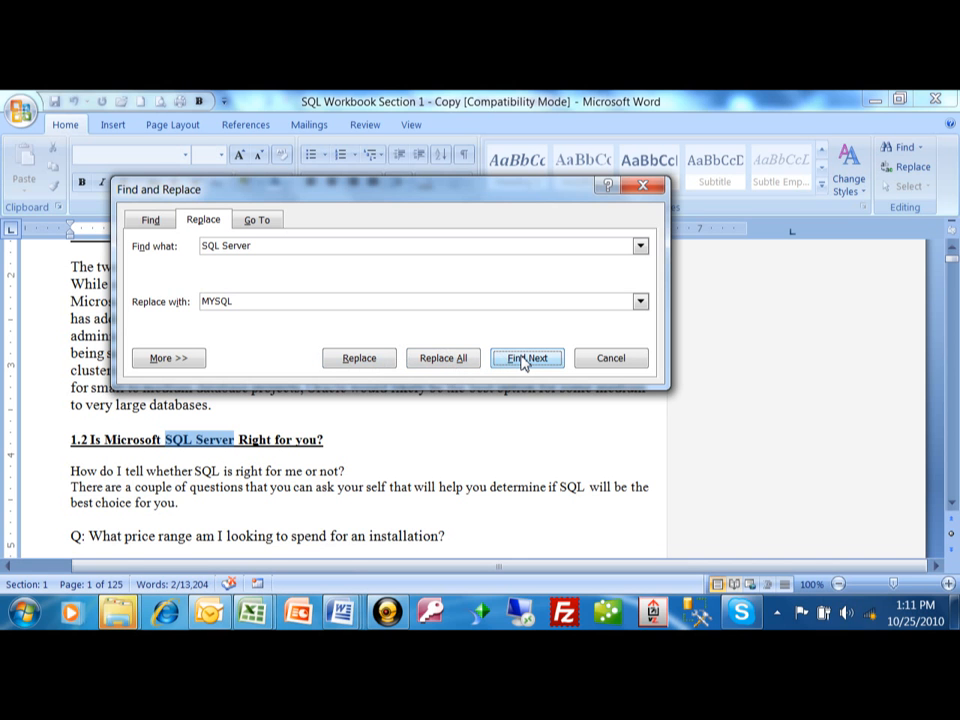
# Check one match, then Replace All 'SQL Server' with 'MYSQL'
pyautogui.click(528, 358)
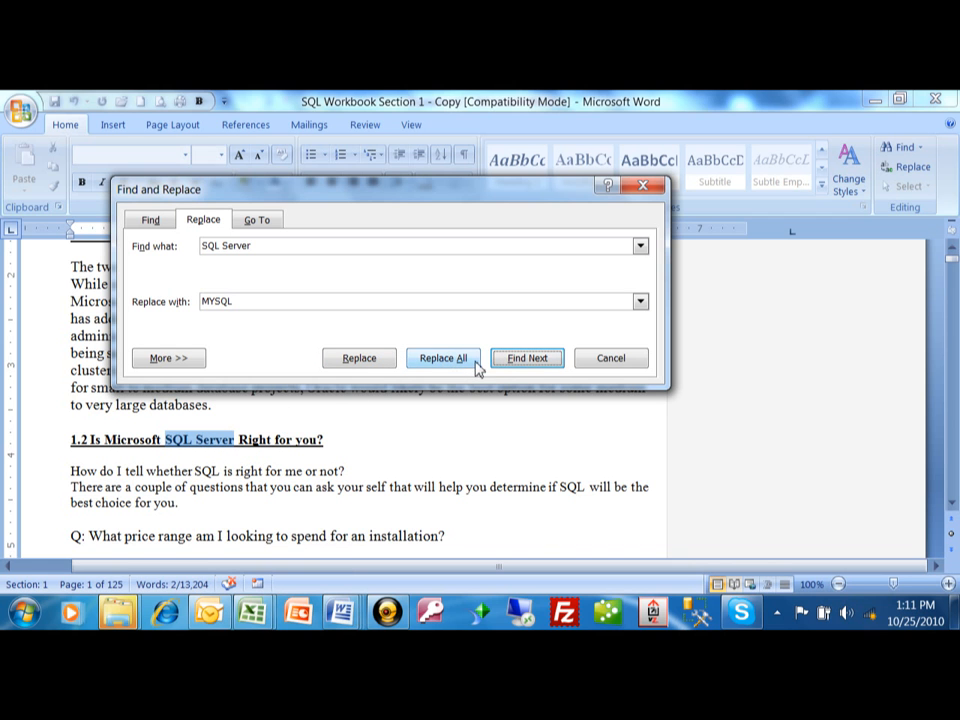
pyautogui.click(442, 358)
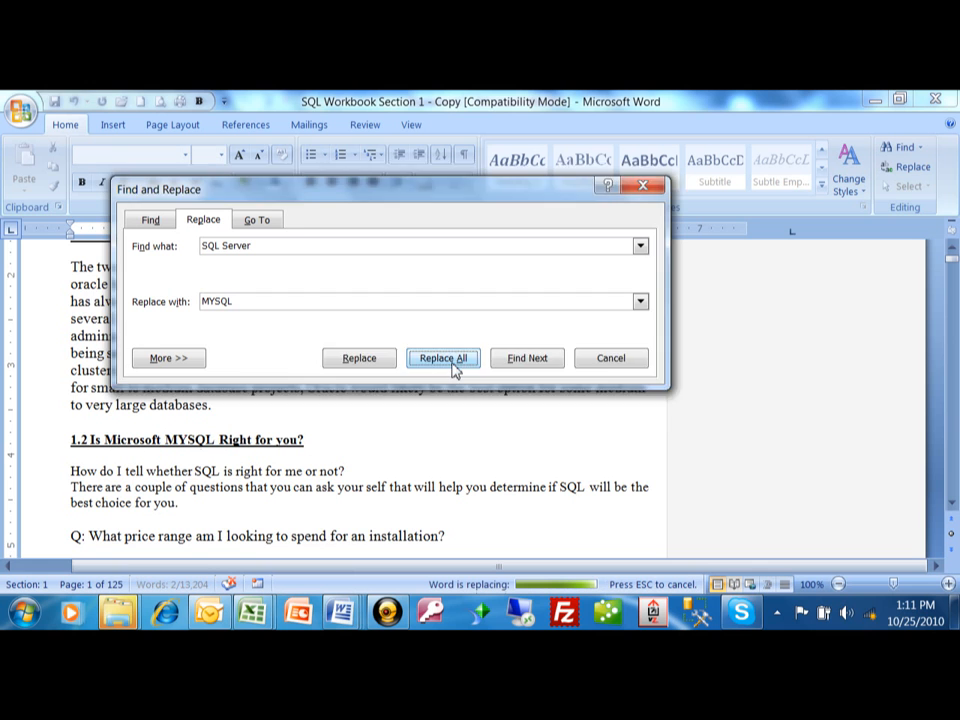
pyautogui.click(444, 358)
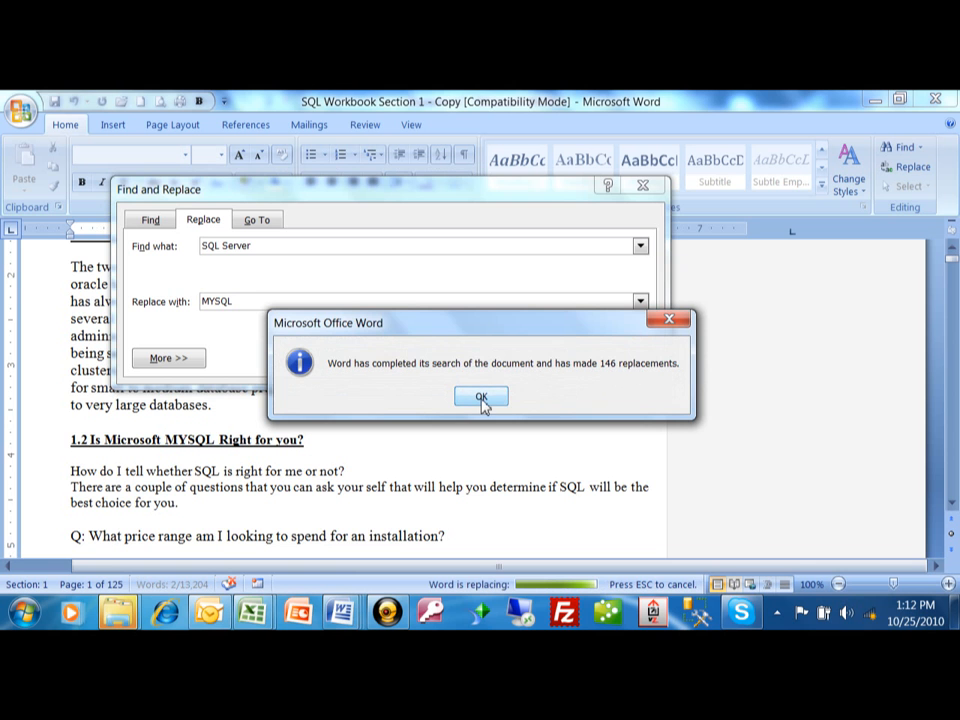
pyautogui.click(482, 396)
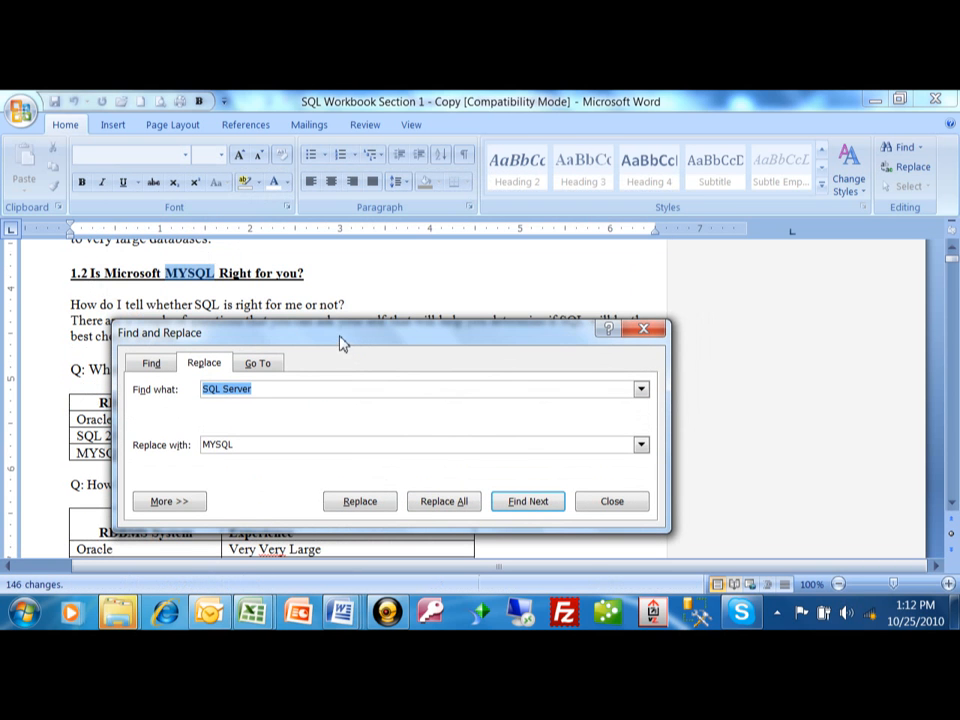
pyautogui.moveTo(188, 272)
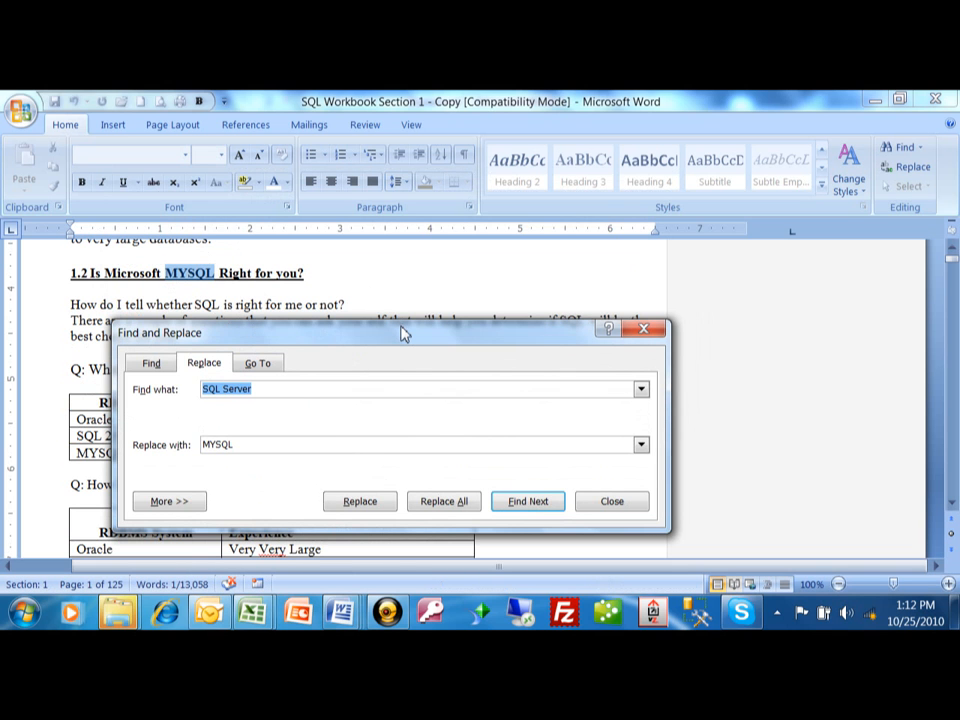
pyautogui.moveTo(358, 334)
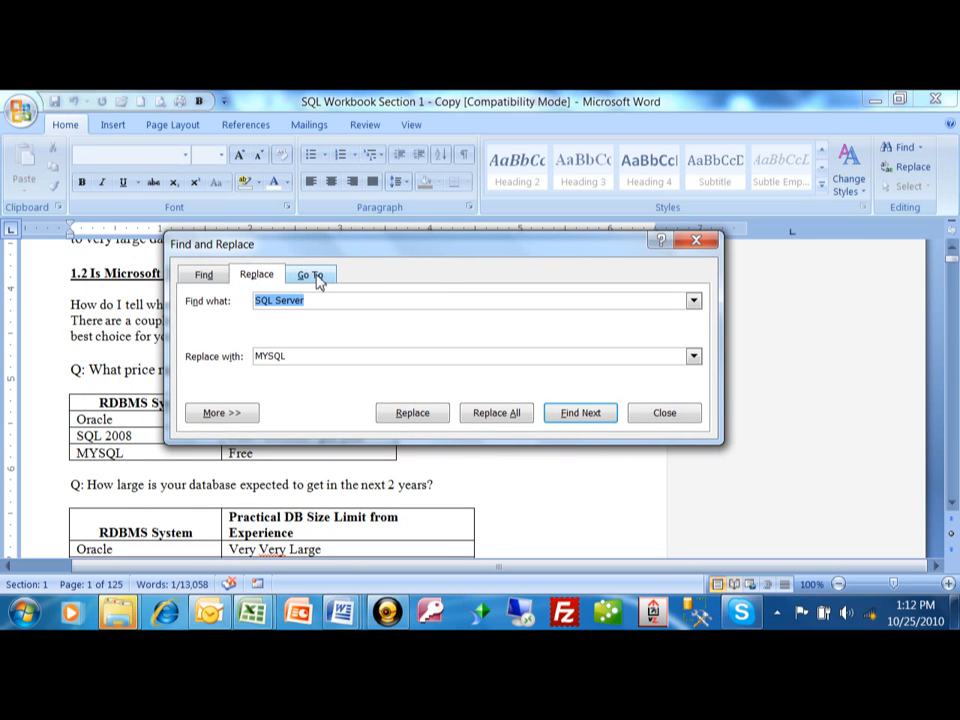
pyautogui.click(312, 274)
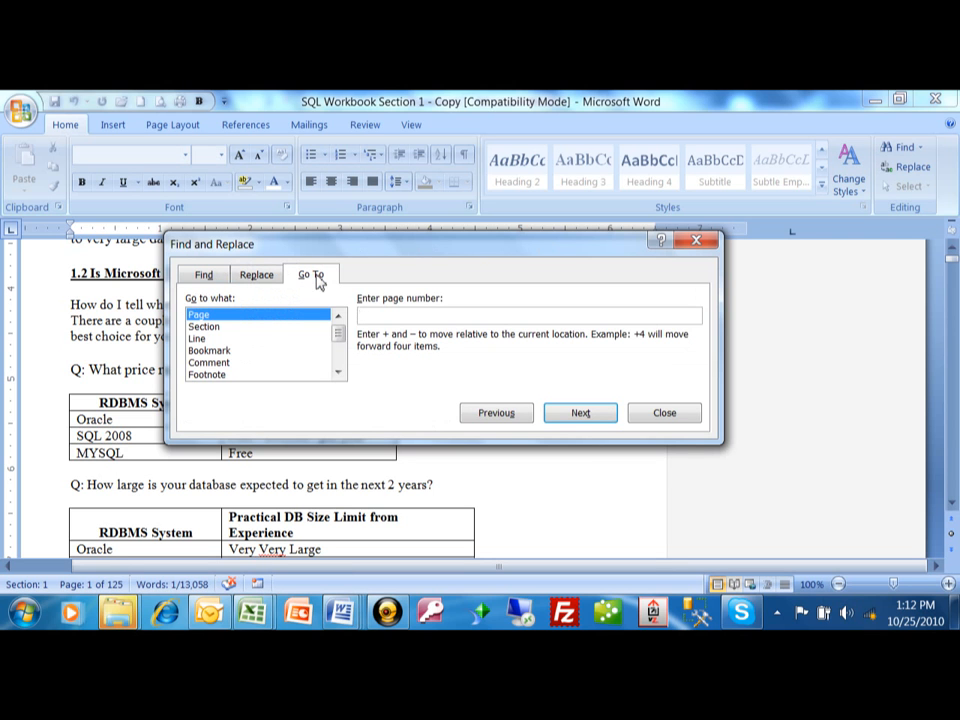
pyautogui.moveTo(214, 352)
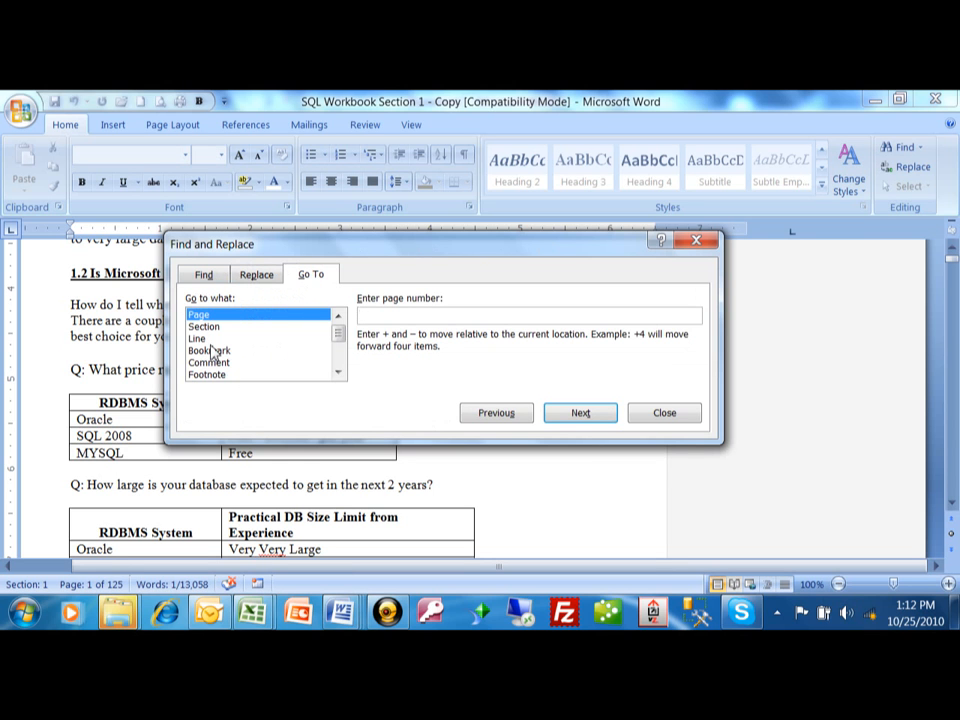
pyautogui.moveTo(504, 272)
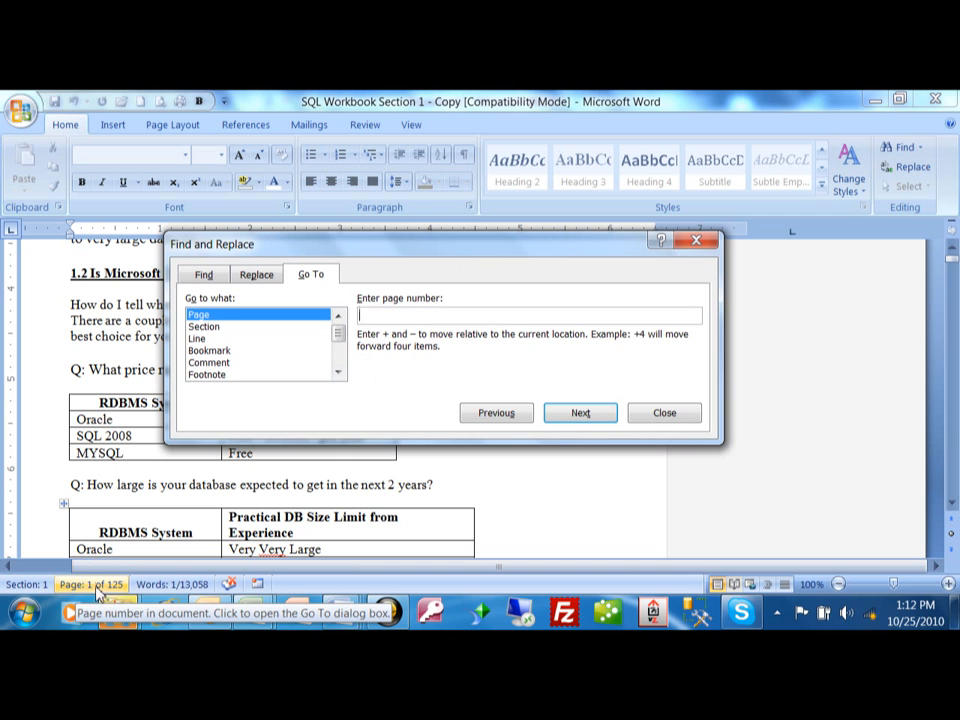
pyautogui.moveTo(200, 552)
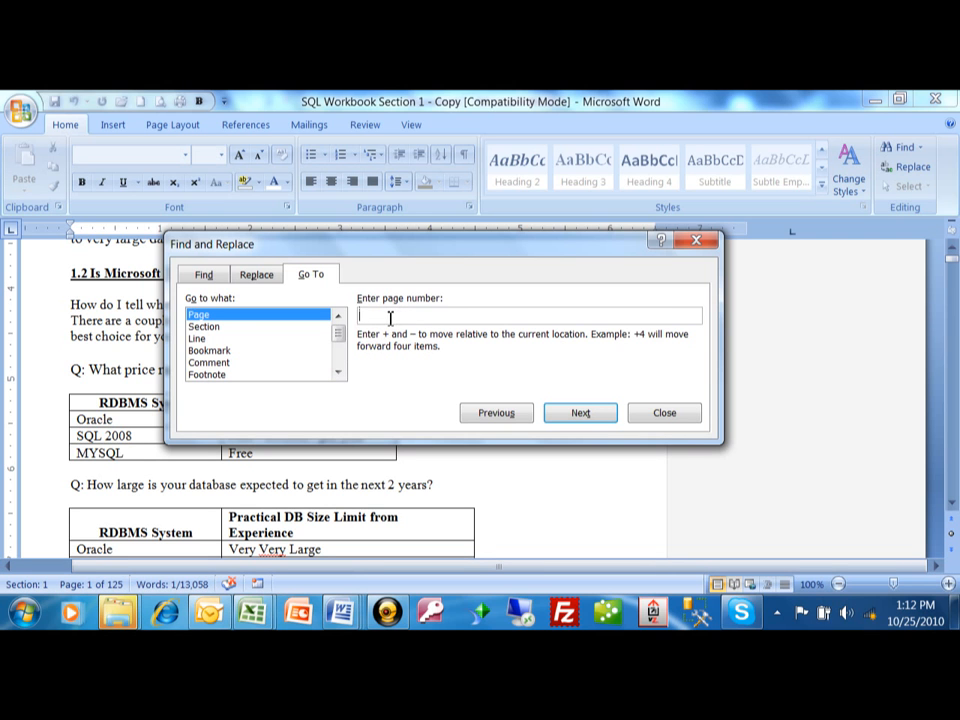
# Go To page 100 of the 125-page document
pyautogui.write('100')
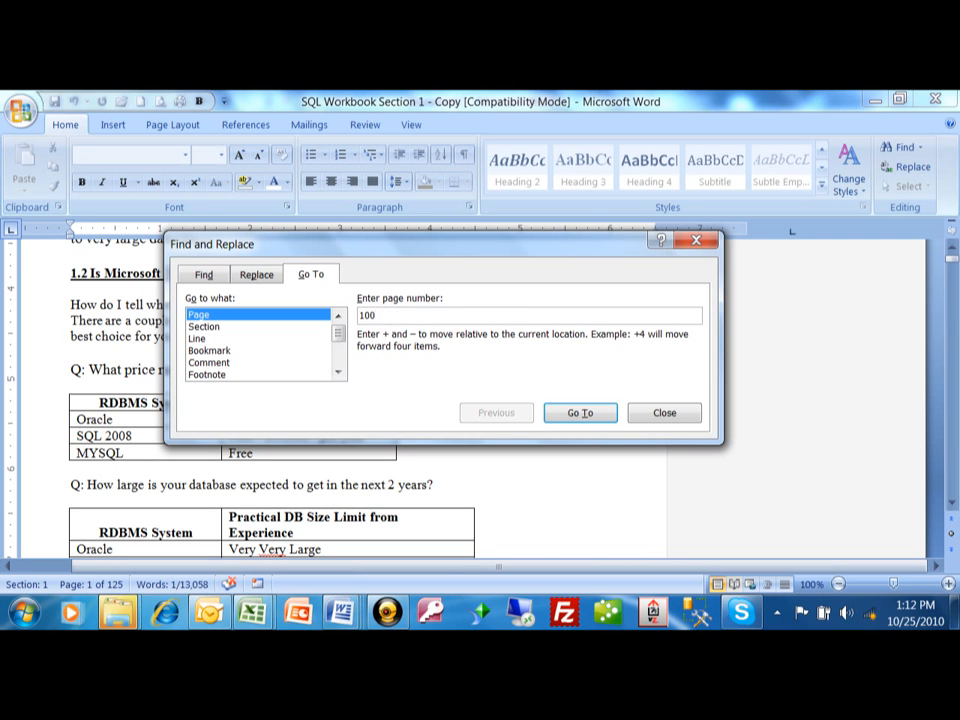
pyautogui.moveTo(584, 370)
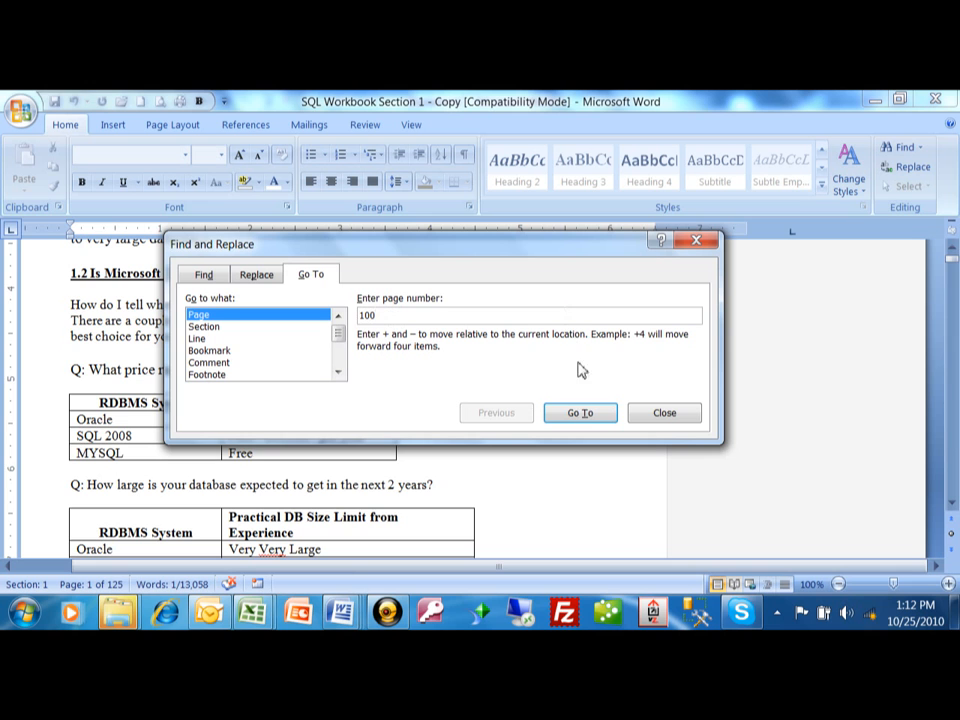
pyautogui.click(580, 412)
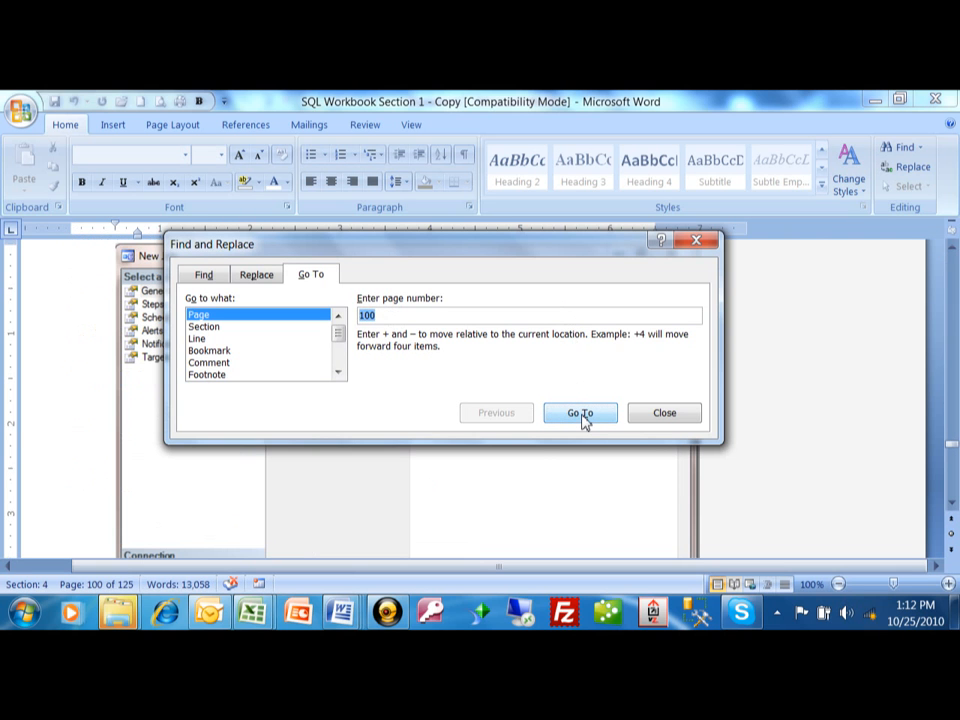
pyautogui.moveTo(96, 584)
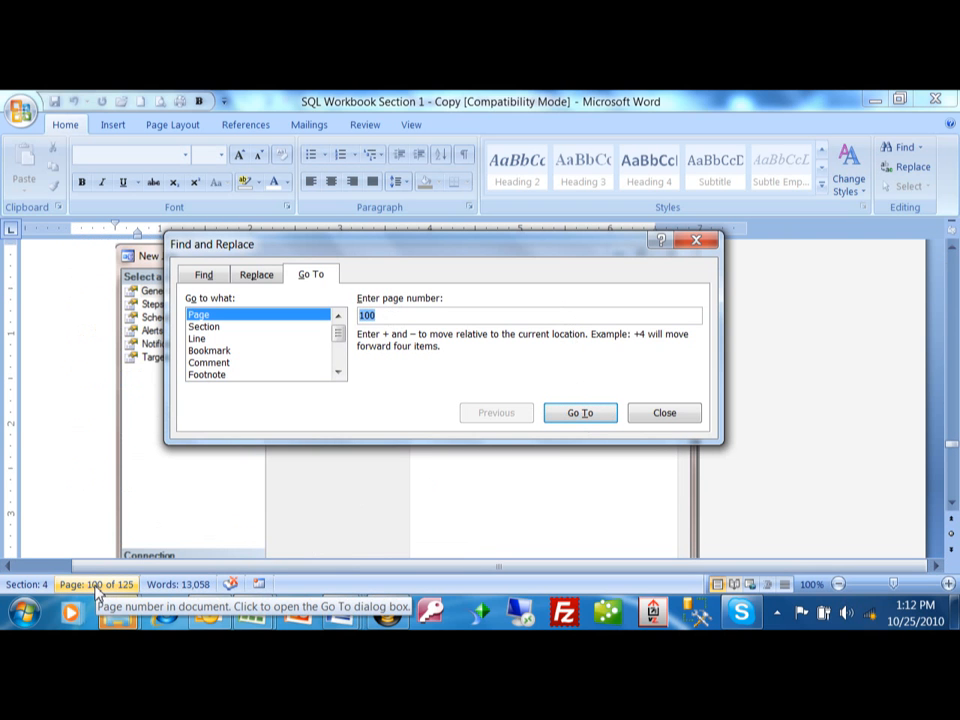
pyautogui.moveTo(932, 440)
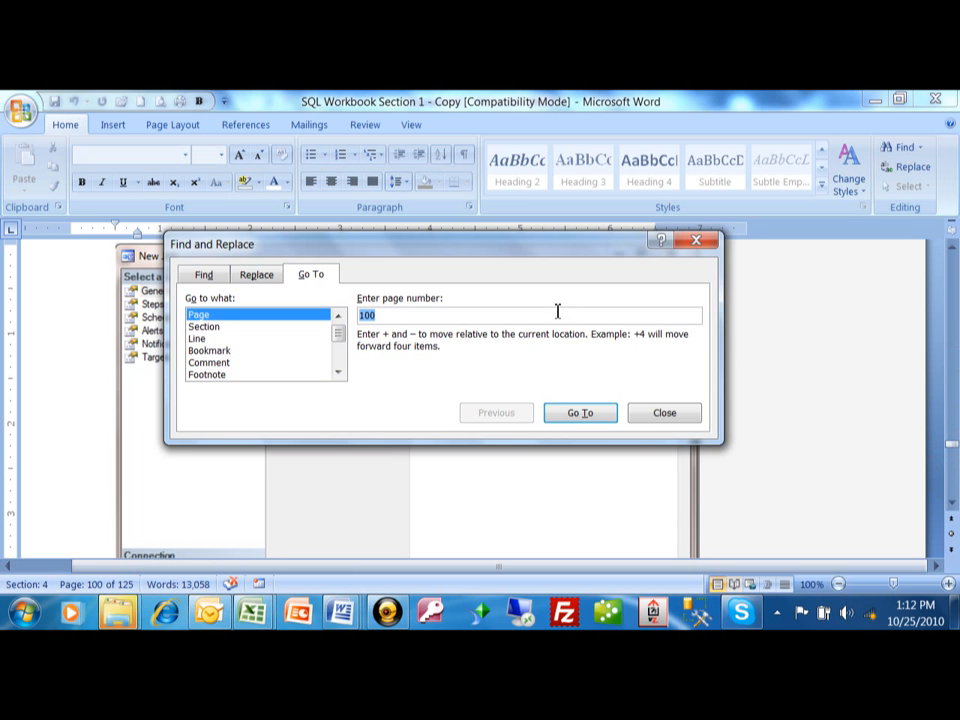
pyautogui.moveTo(360, 244)
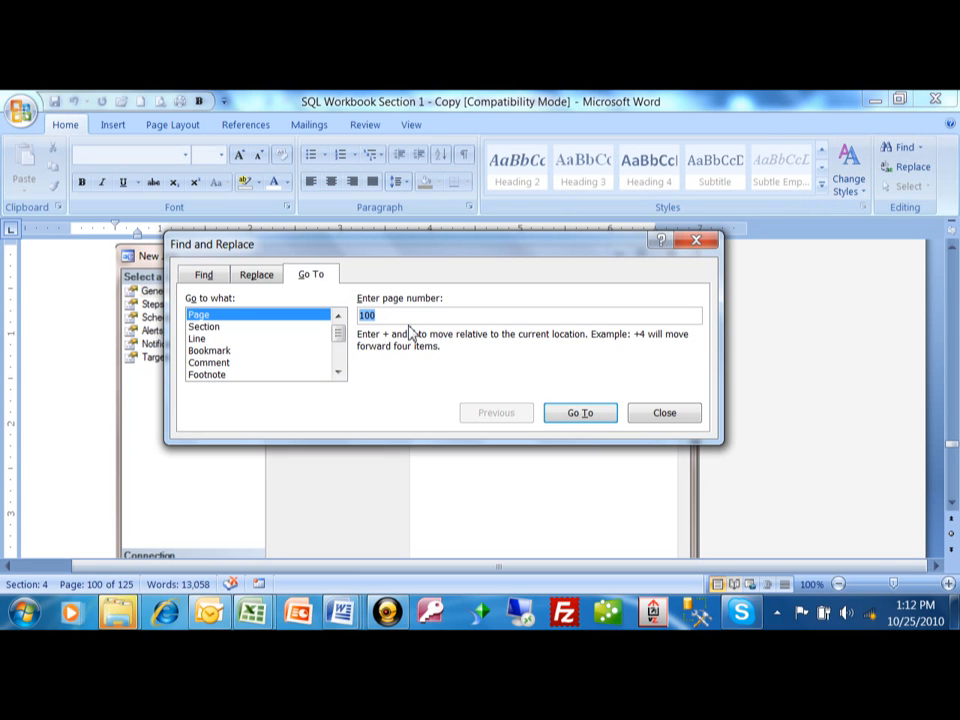
# Go To page 50, then close the Find and Replace dialog
pyautogui.write('50')
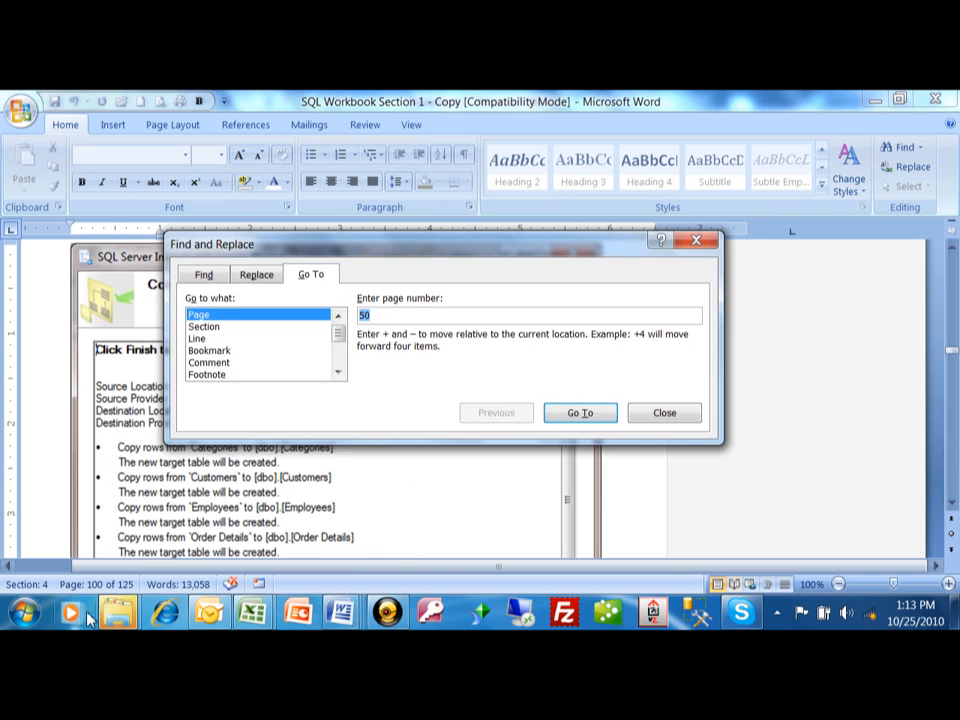
pyautogui.click(580, 412)
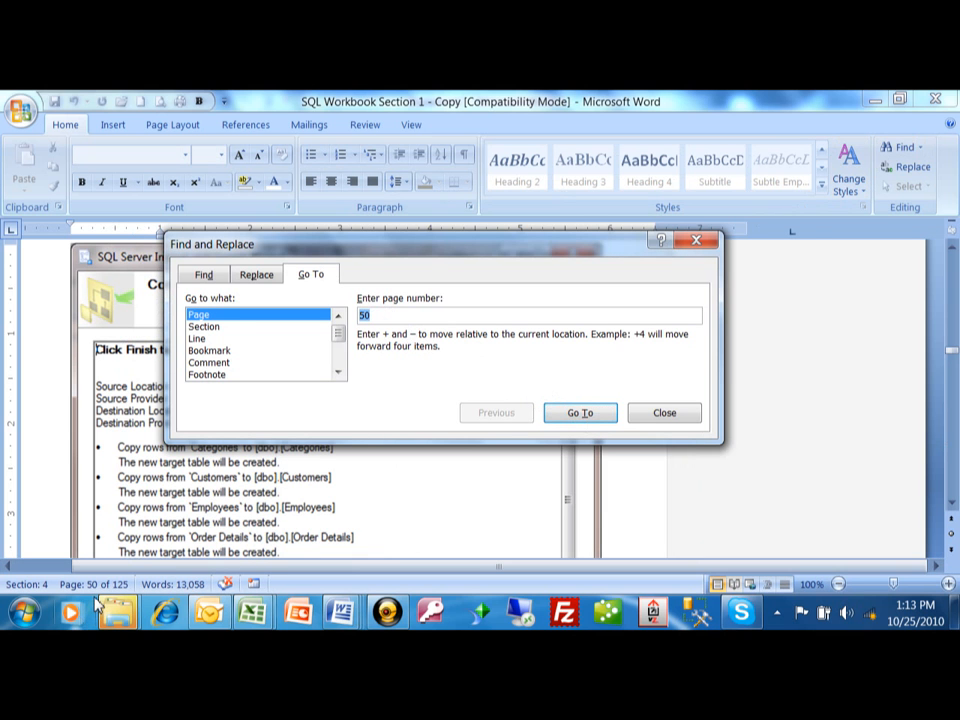
pyautogui.moveTo(48, 424)
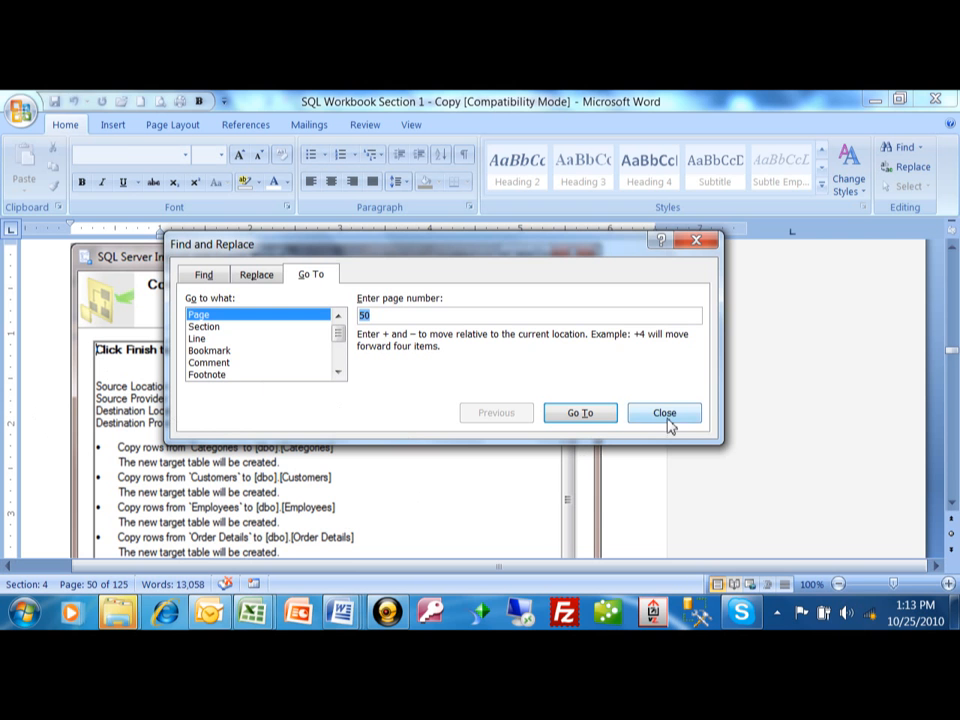
pyautogui.click(664, 412)
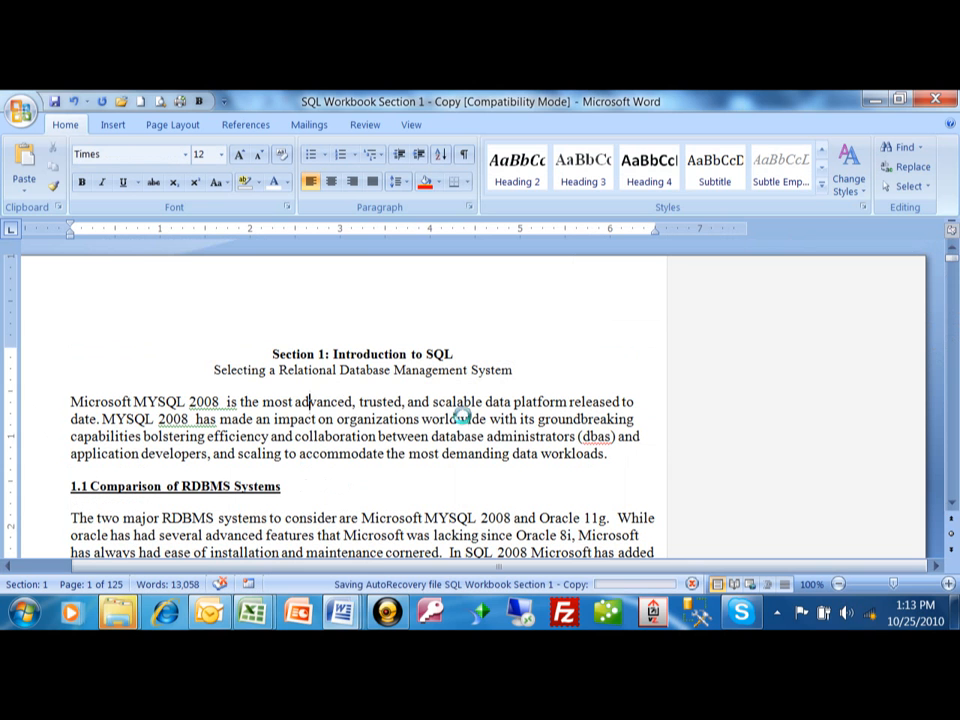
pyautogui.click(906, 148)
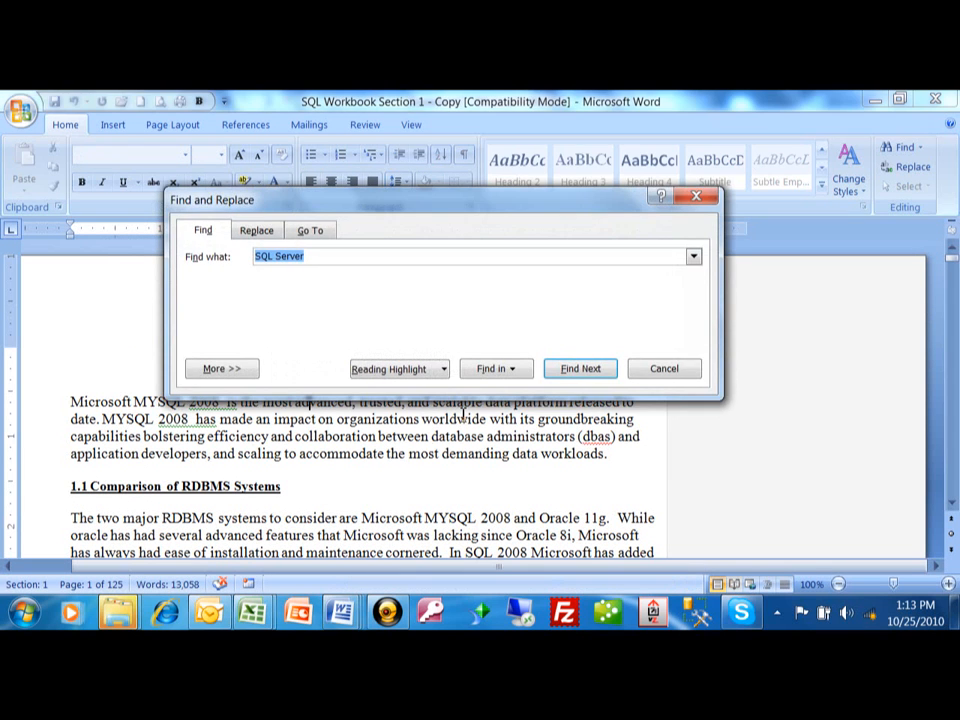
pyautogui.moveTo(664, 368)
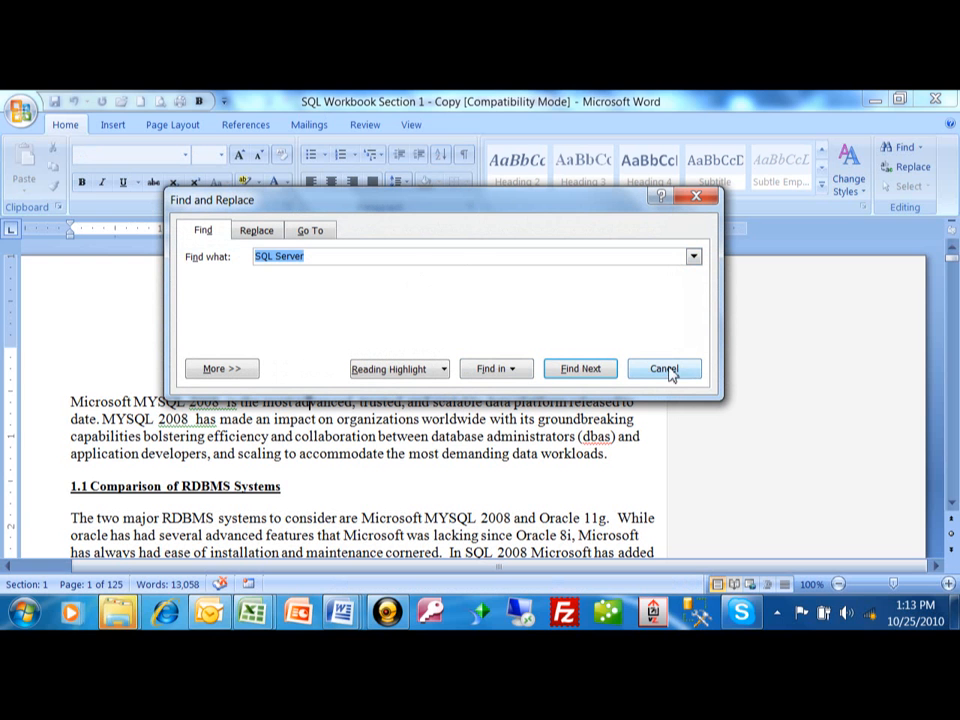
pyautogui.moveTo(668, 376)
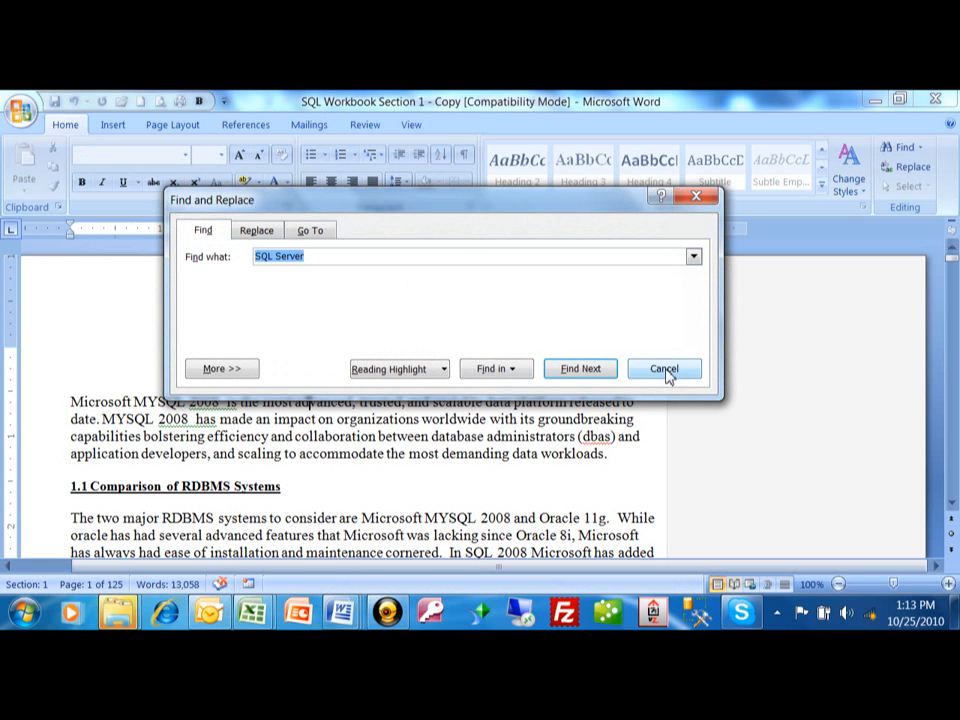
pyautogui.click(664, 368)
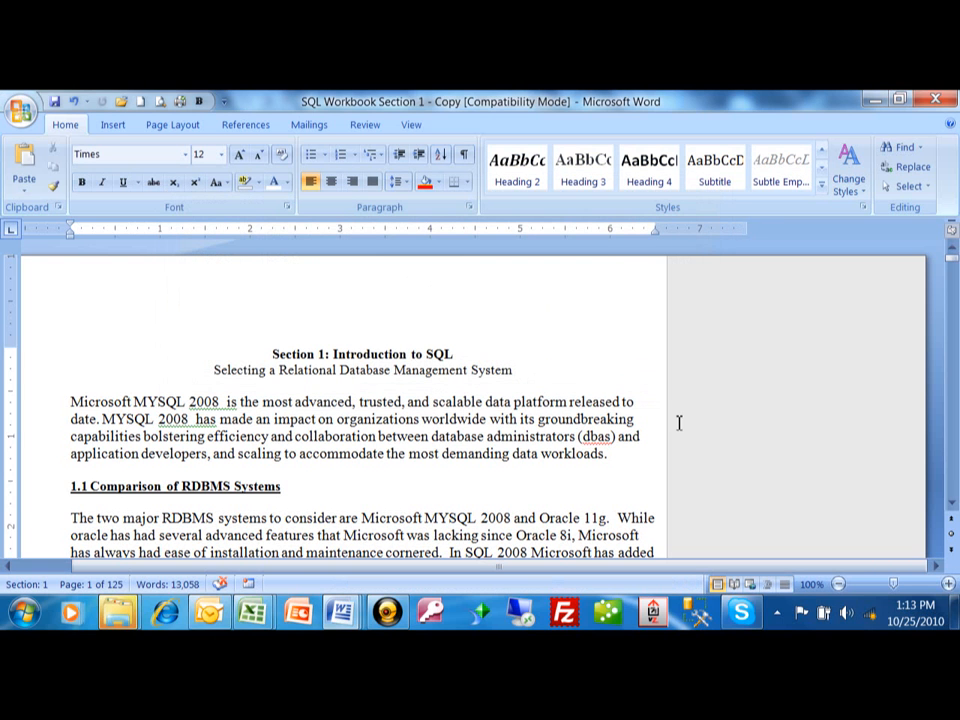
pyautogui.moveTo(904, 188)
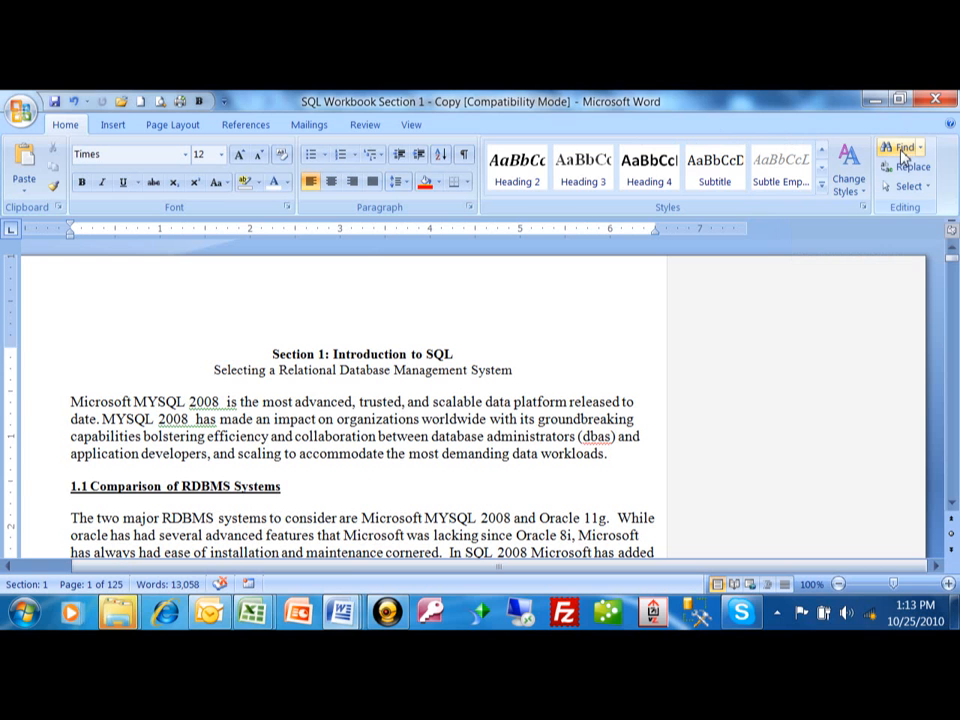
# Add the Find command to the Quick Access Toolbar via its right-click menu
pyautogui.rightClick(900, 150)
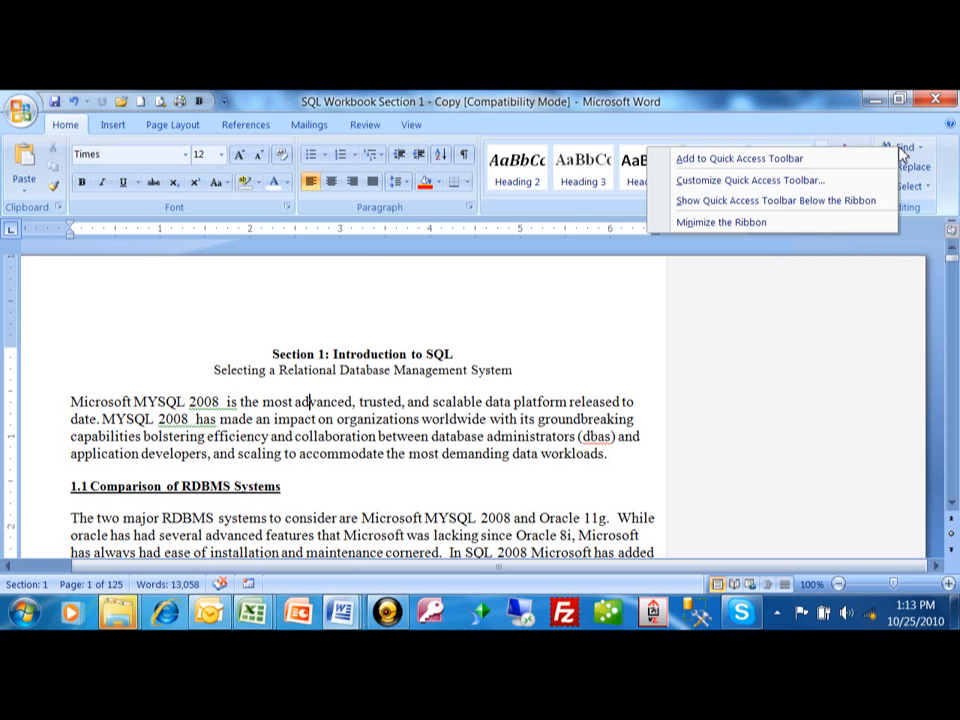
pyautogui.moveTo(716, 158)
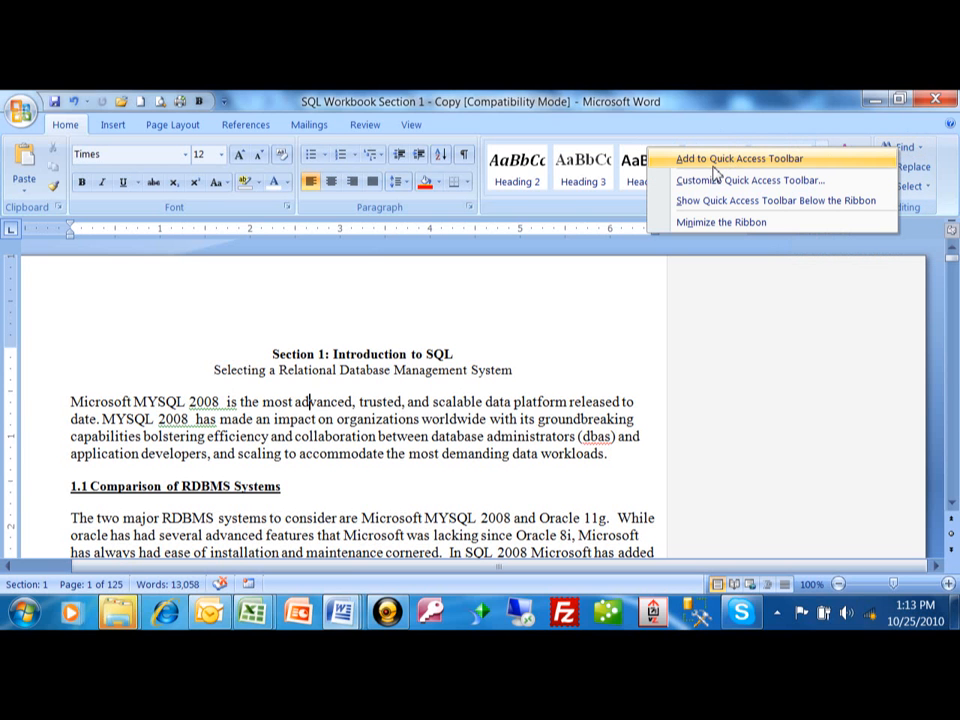
pyautogui.click(736, 158)
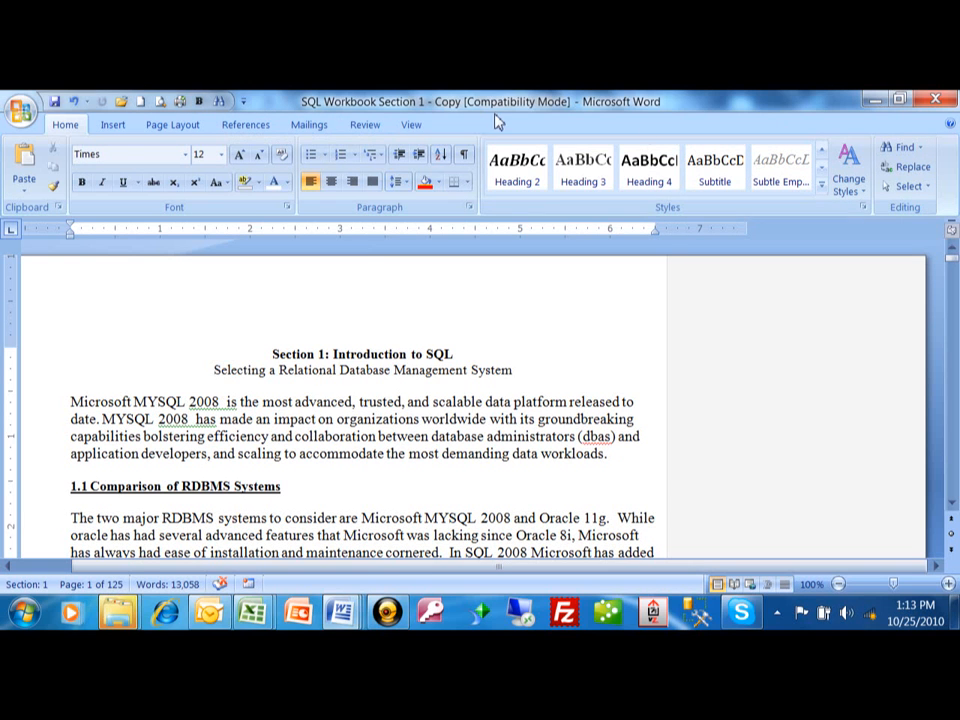
pyautogui.moveTo(676, 144)
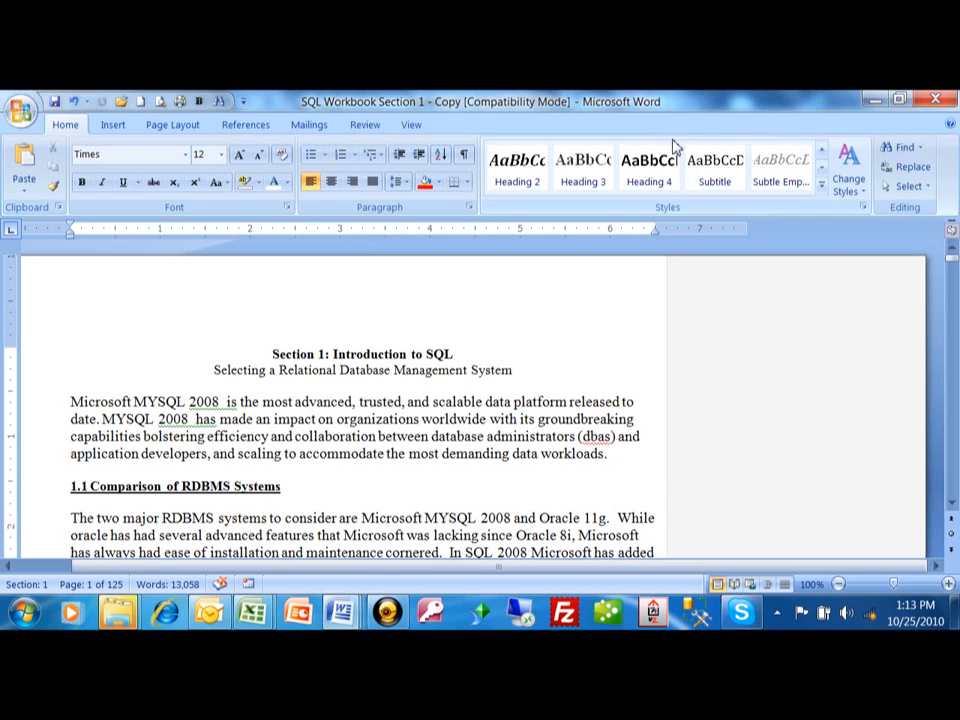
pyautogui.moveTo(640, 148)
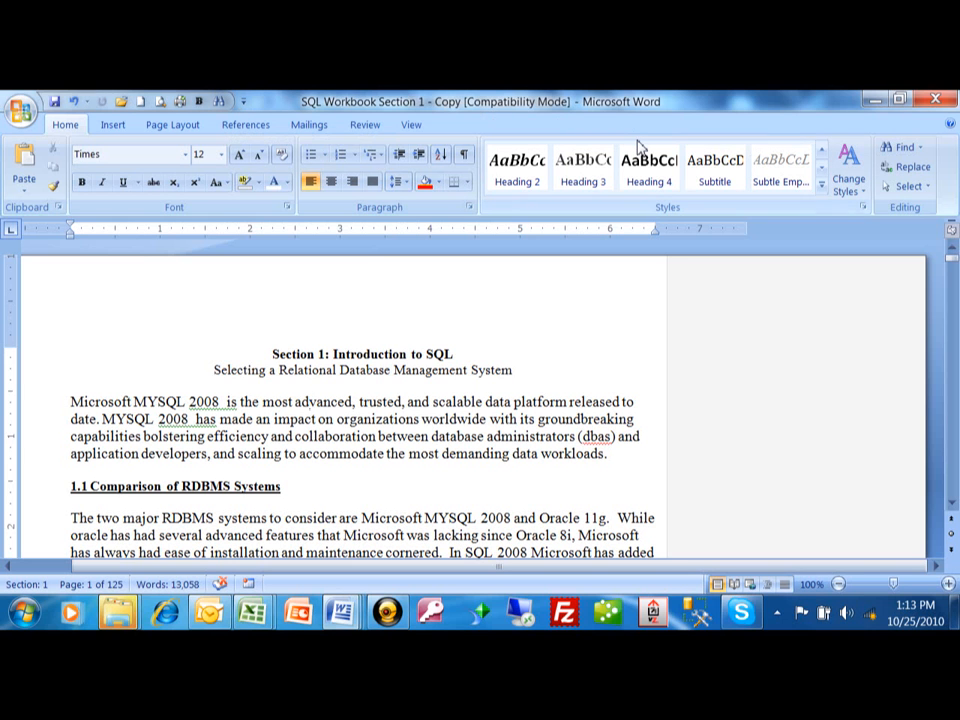